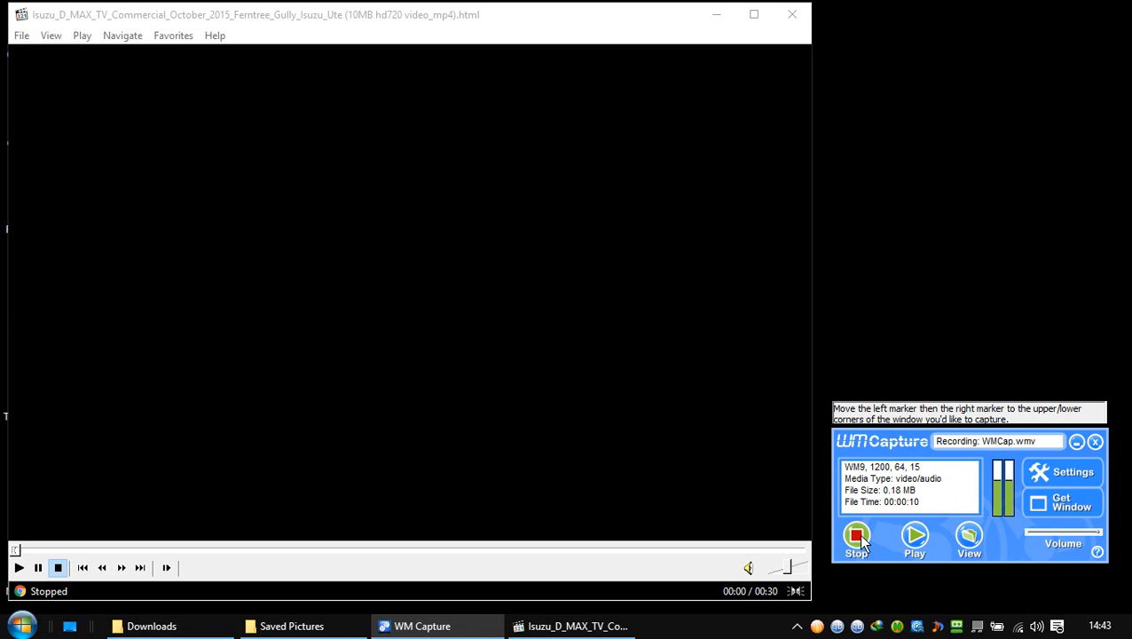
mouse_move(869, 560)
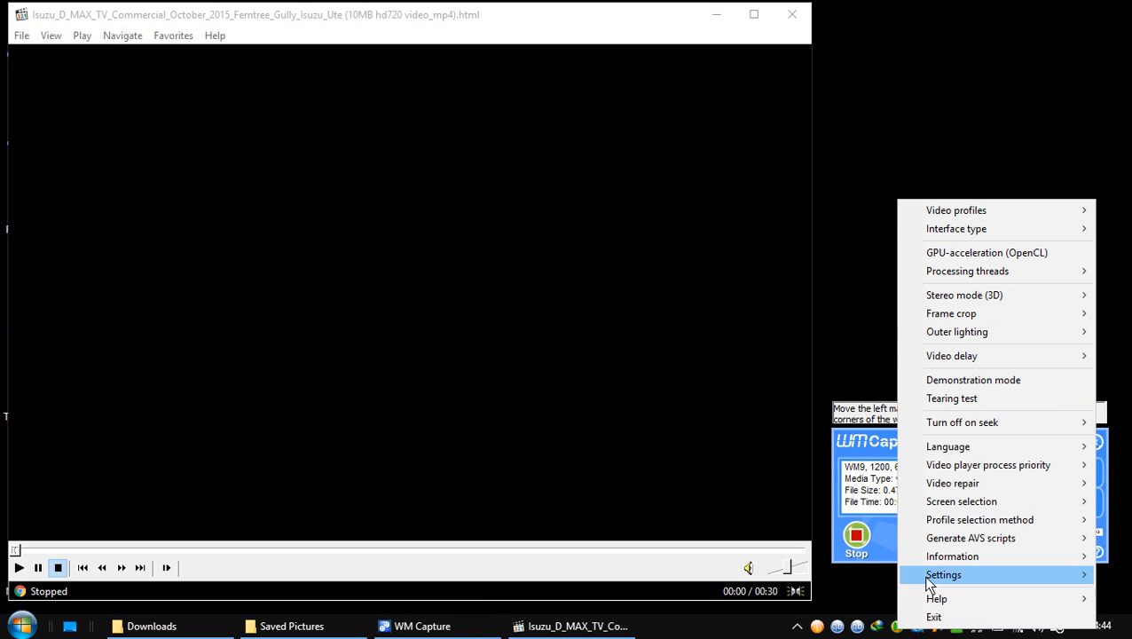
mouse_move(956, 210)
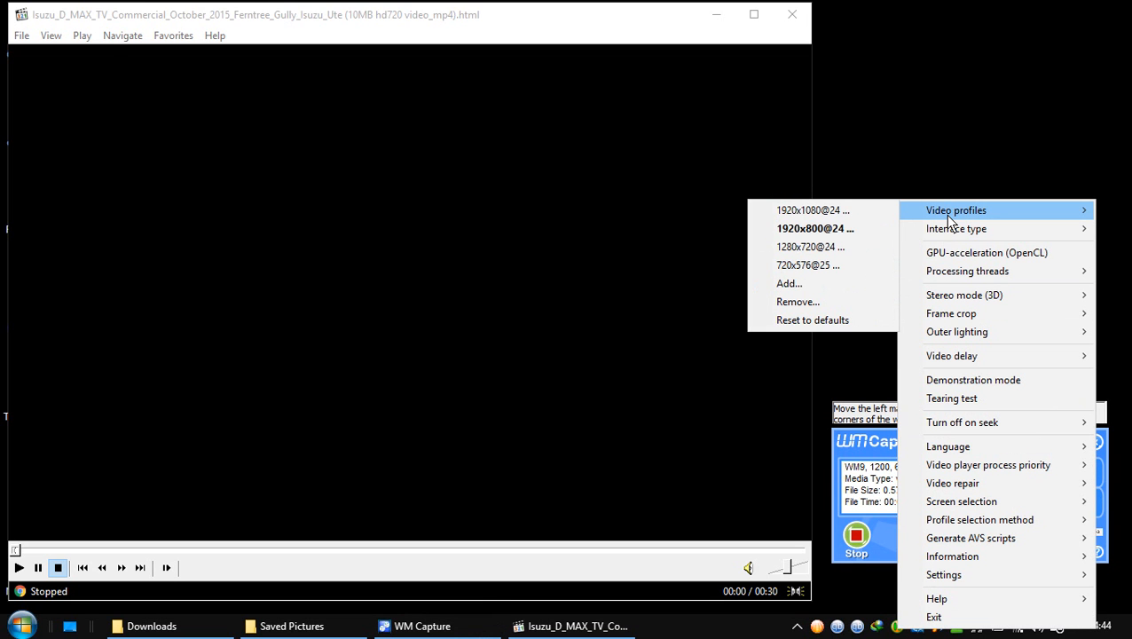
mouse_move(955, 228)
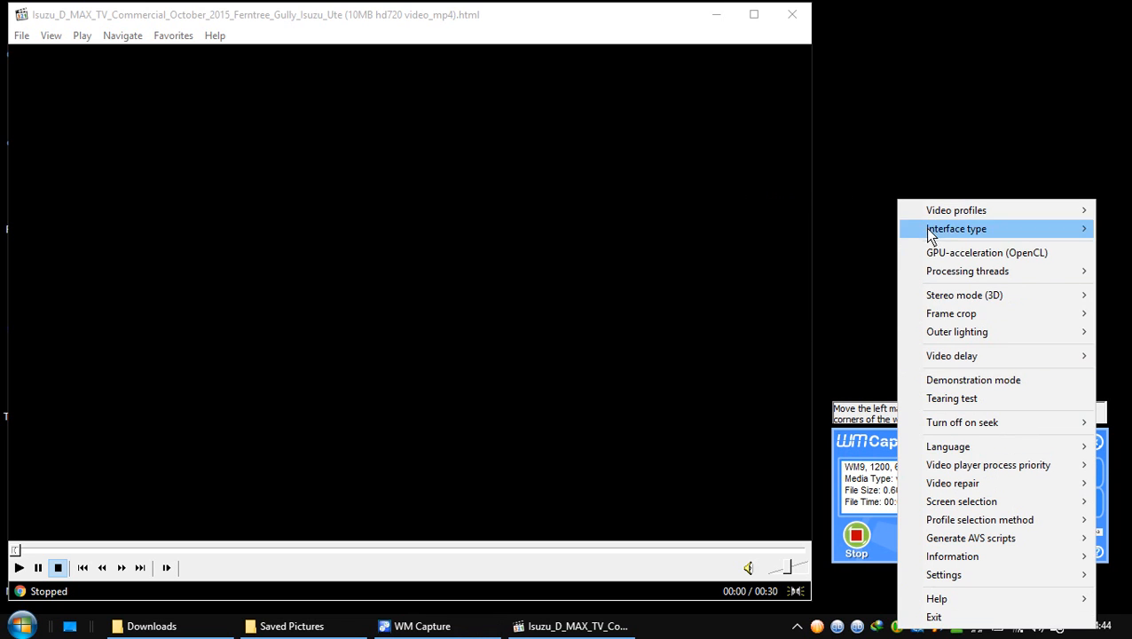
mouse_move(937, 598)
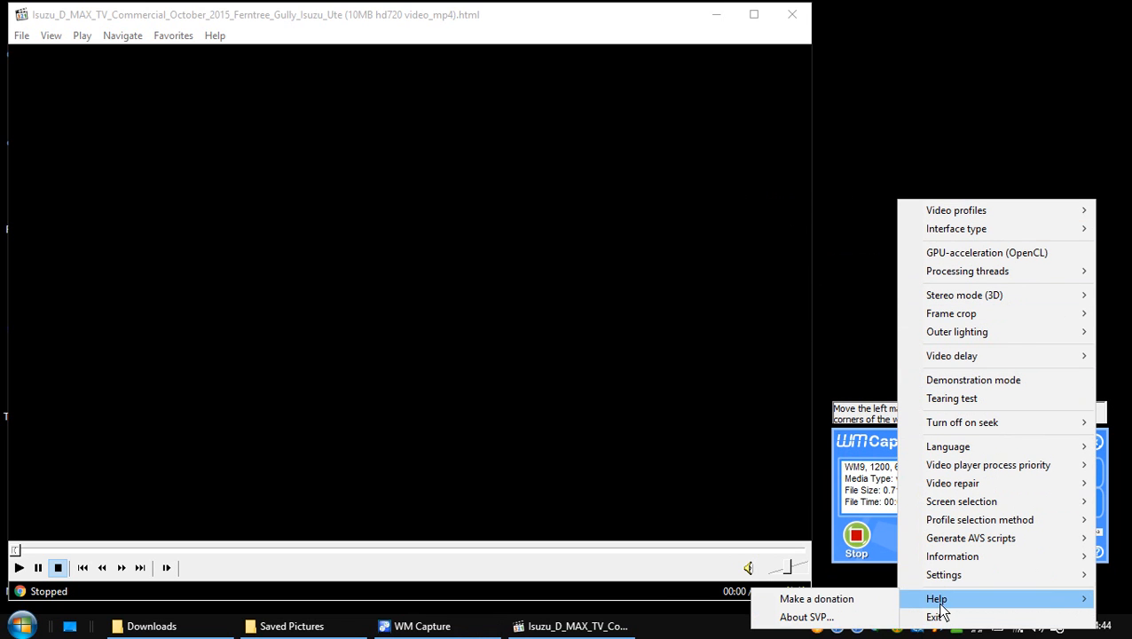
mouse_move(806, 617)
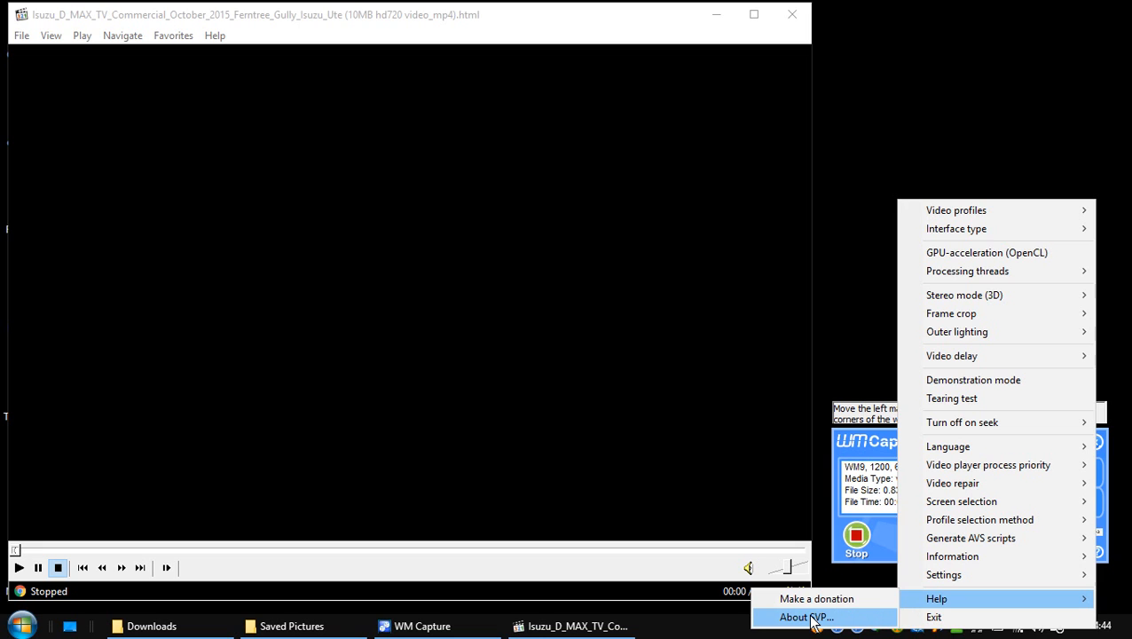
- Show SVP's program version and authors from the tray icon menu
click(804, 617)
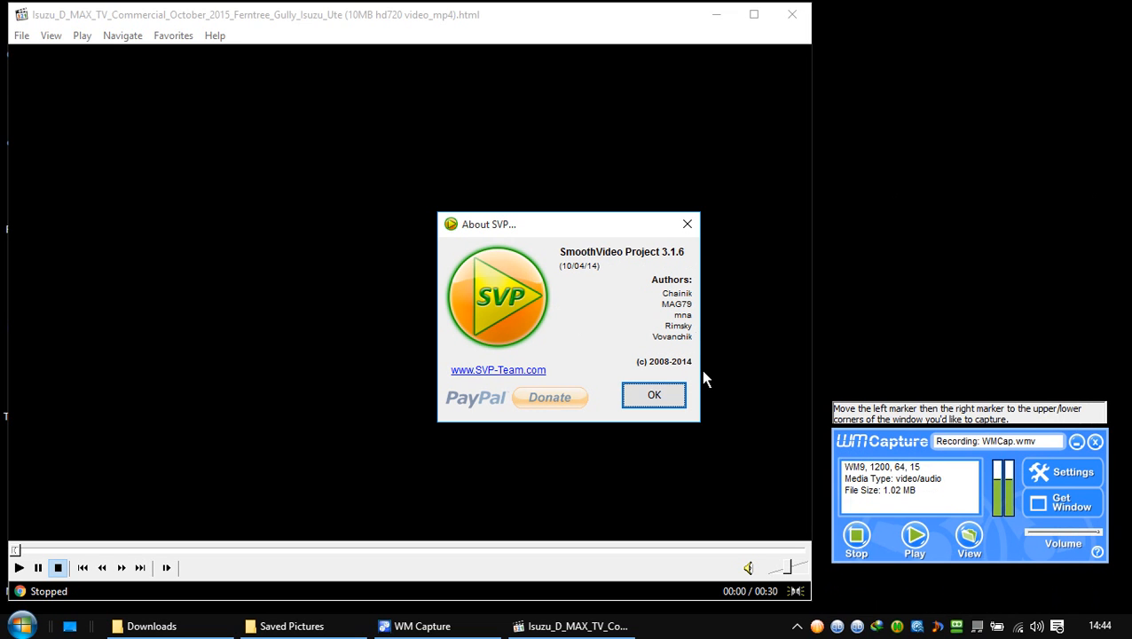
mouse_move(495, 344)
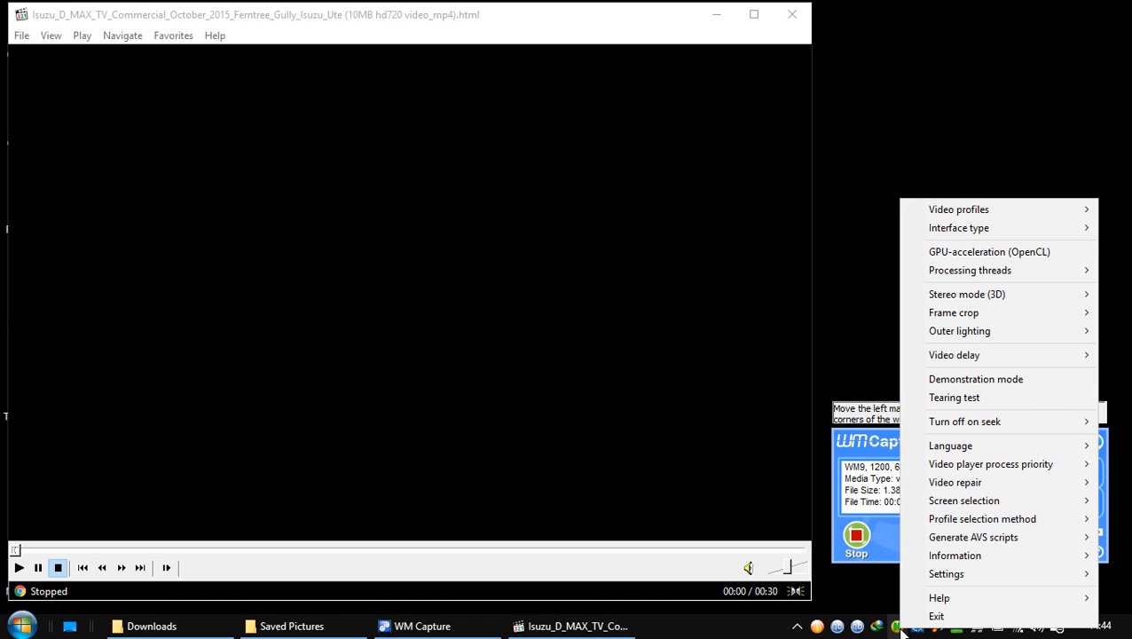
mouse_move(973, 537)
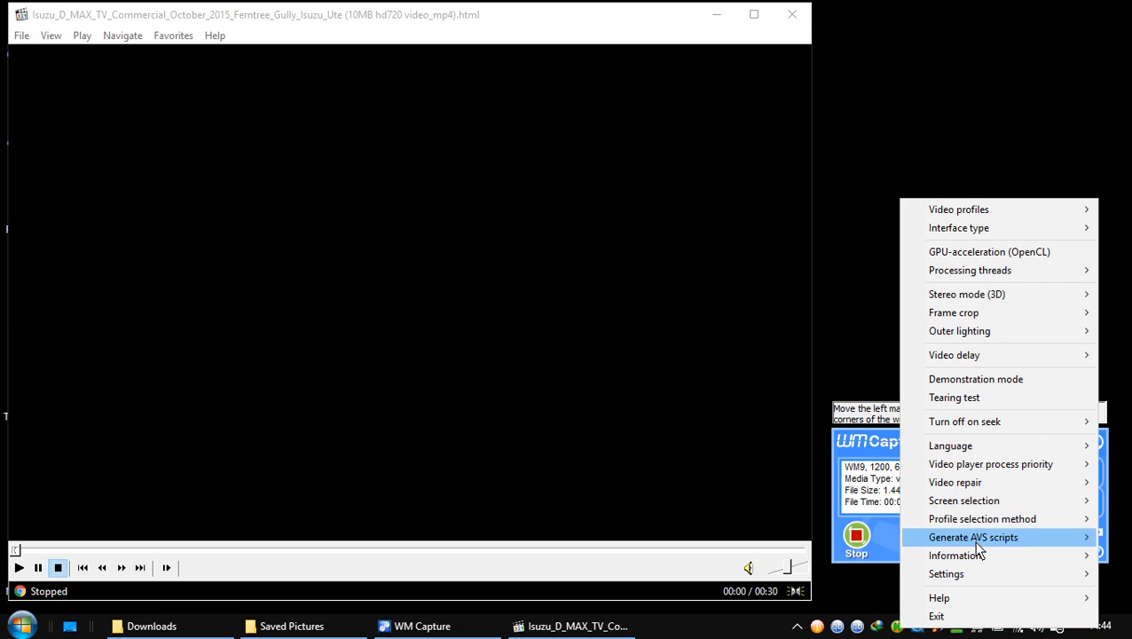
mouse_move(958, 209)
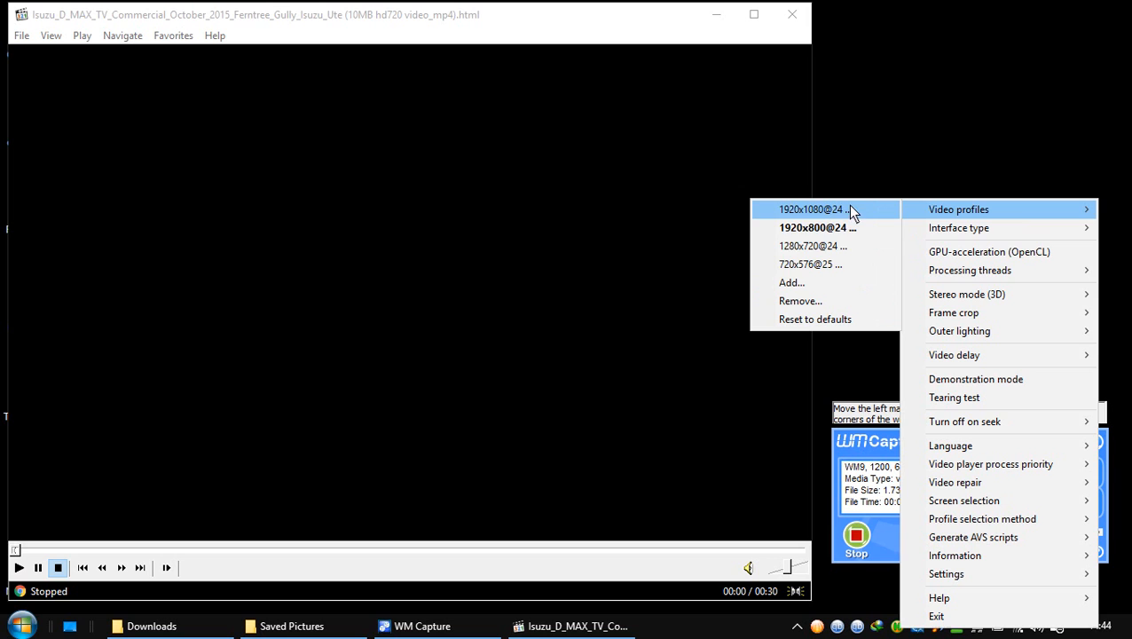
mouse_move(798, 263)
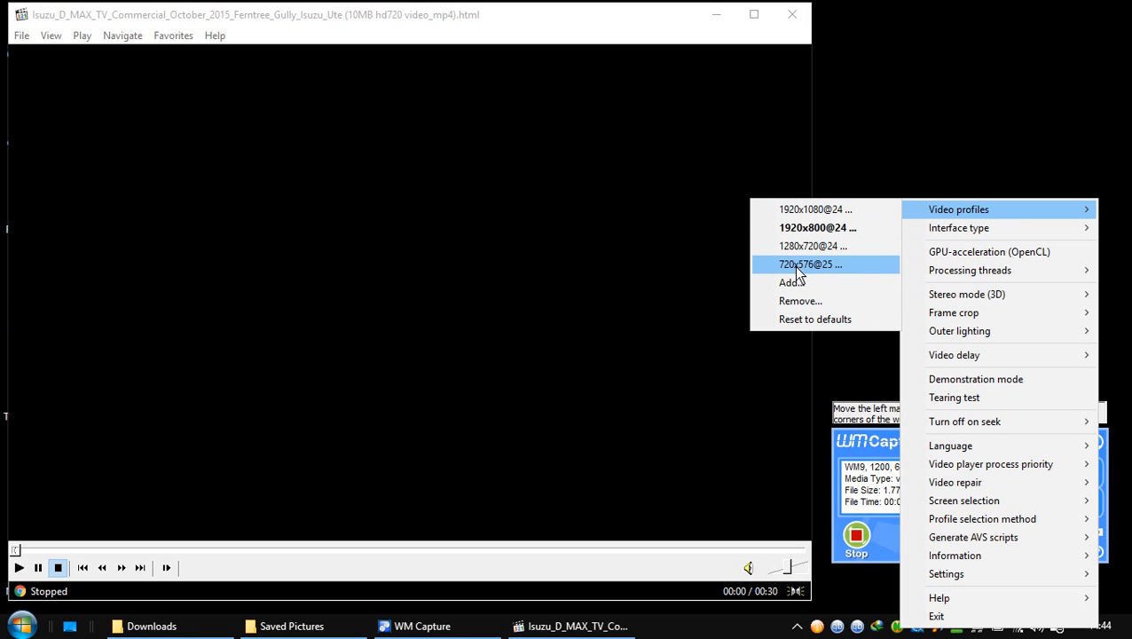
mouse_move(798, 245)
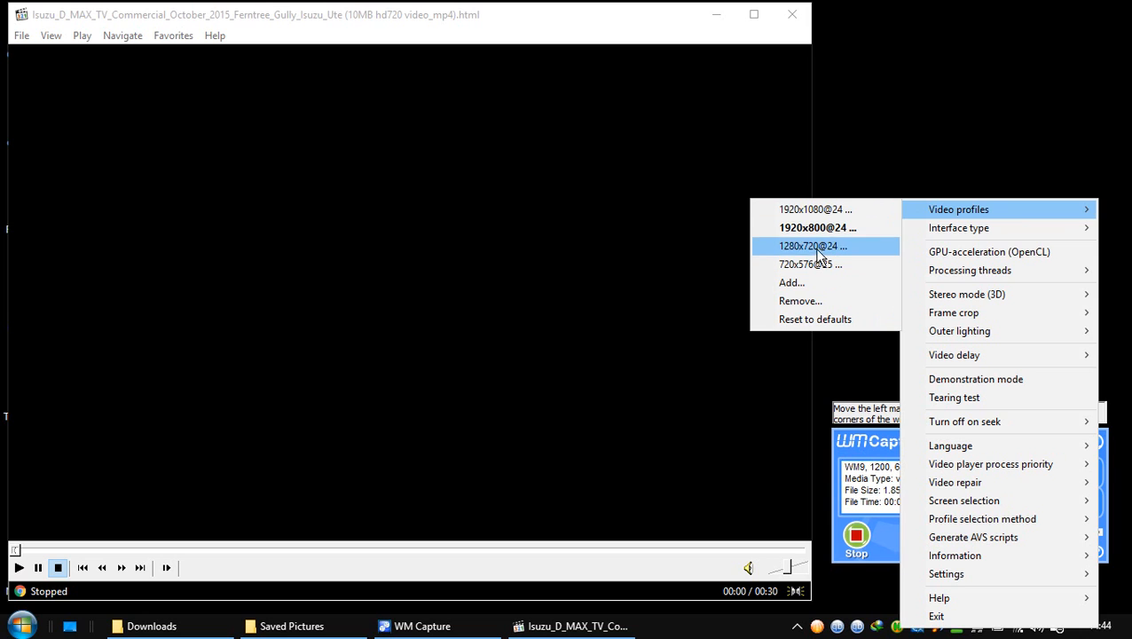
mouse_move(816, 227)
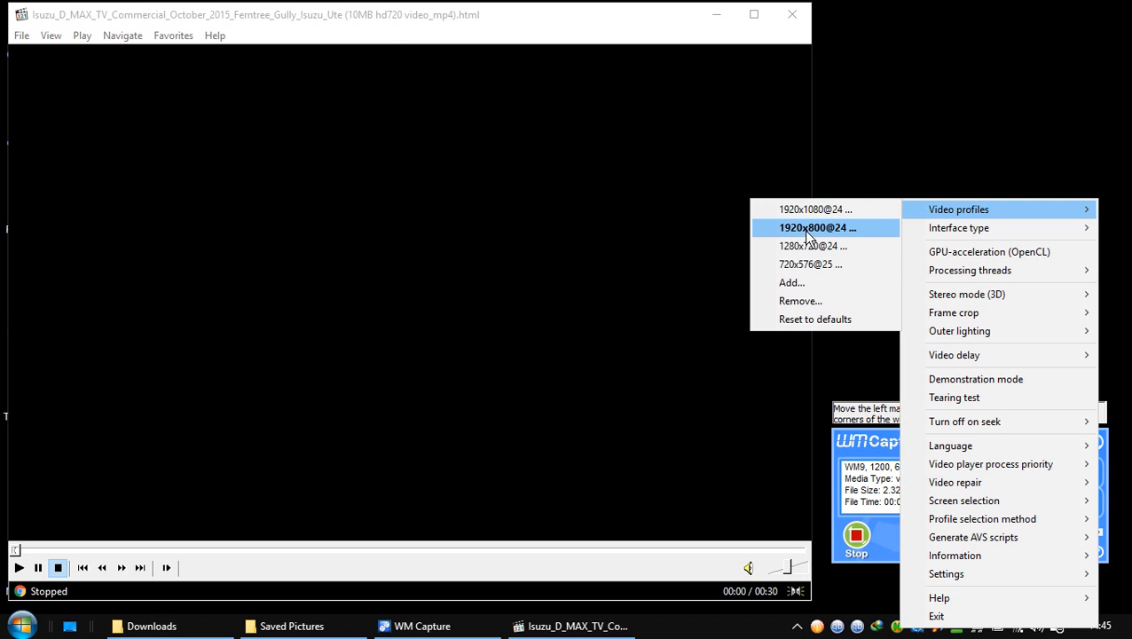
mouse_move(814, 235)
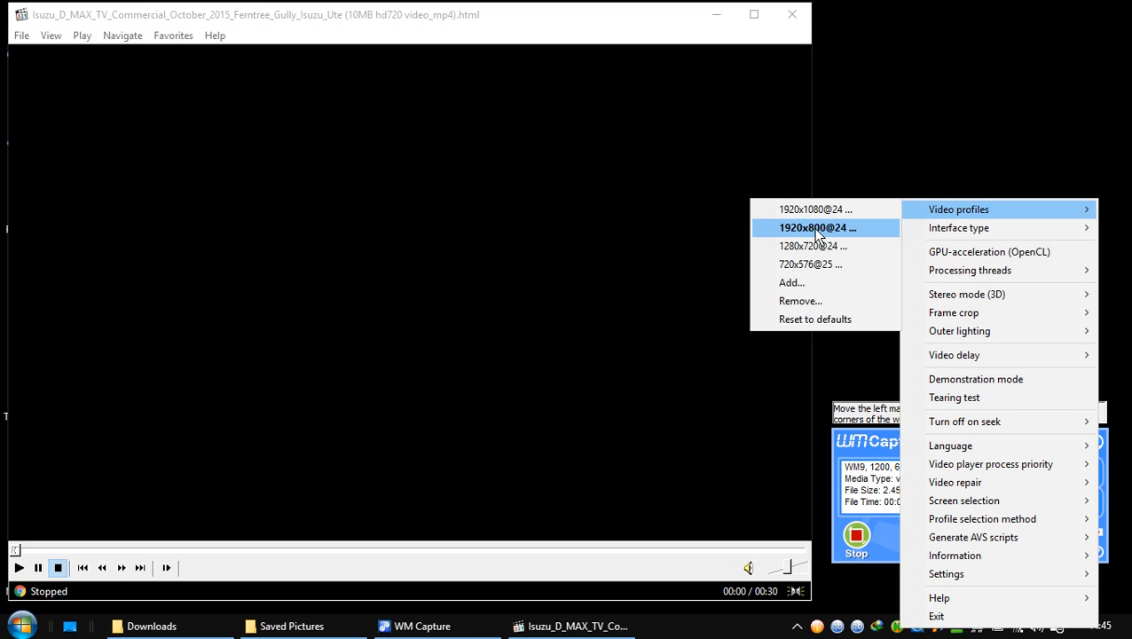
- Open the 1920x800@24 profile settings and review the frames interpolation mode choices unchanged
click(817, 228)
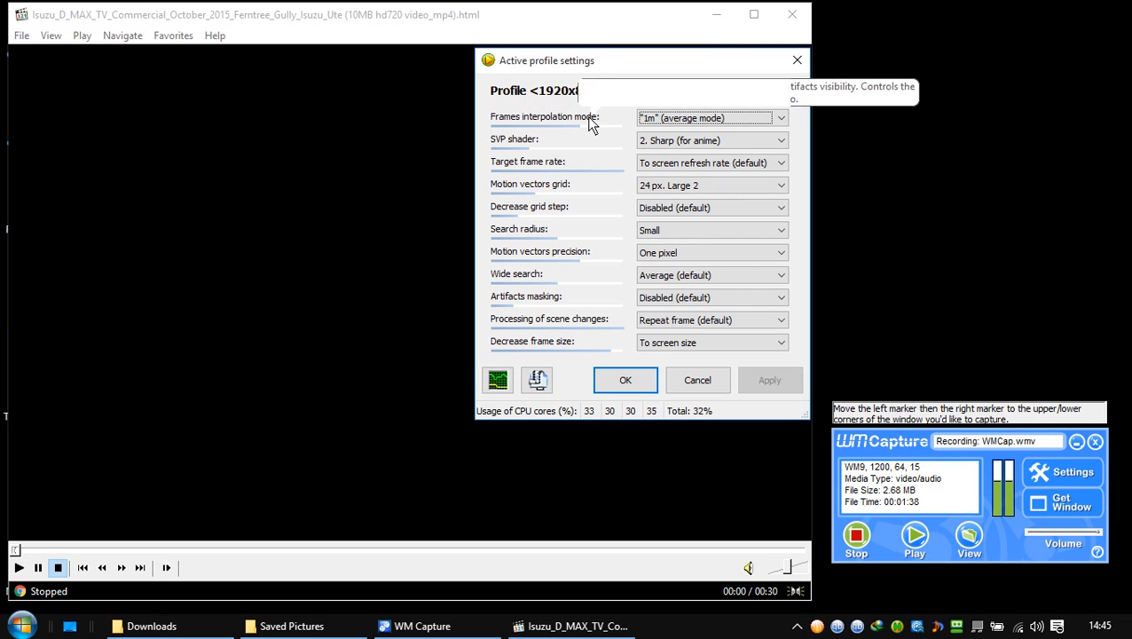
mouse_move(585, 120)
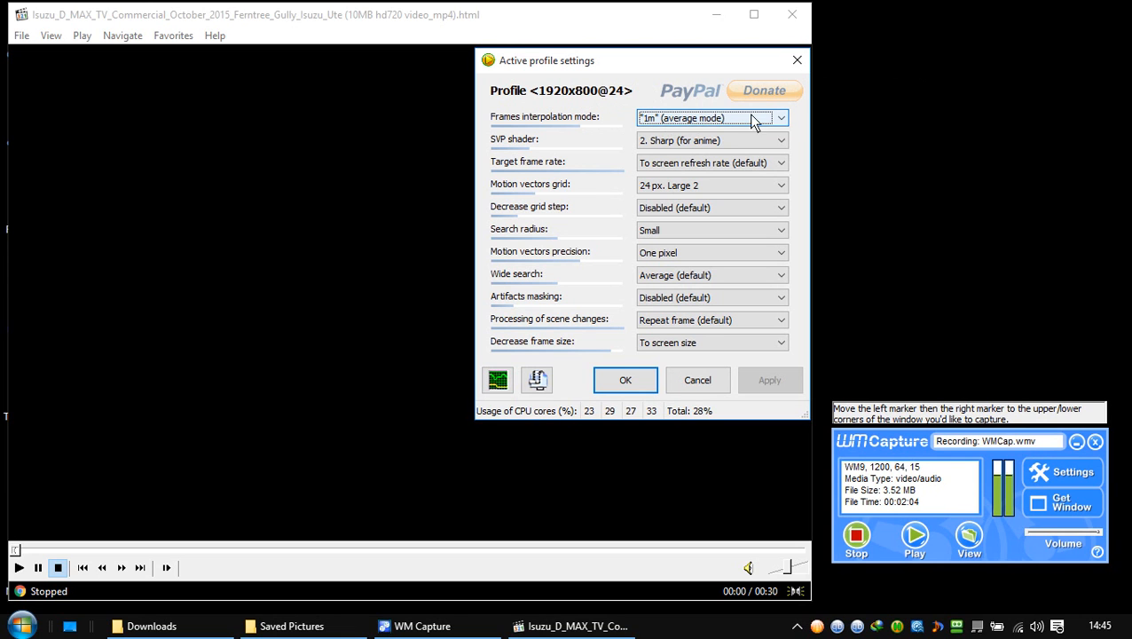
click(779, 117)
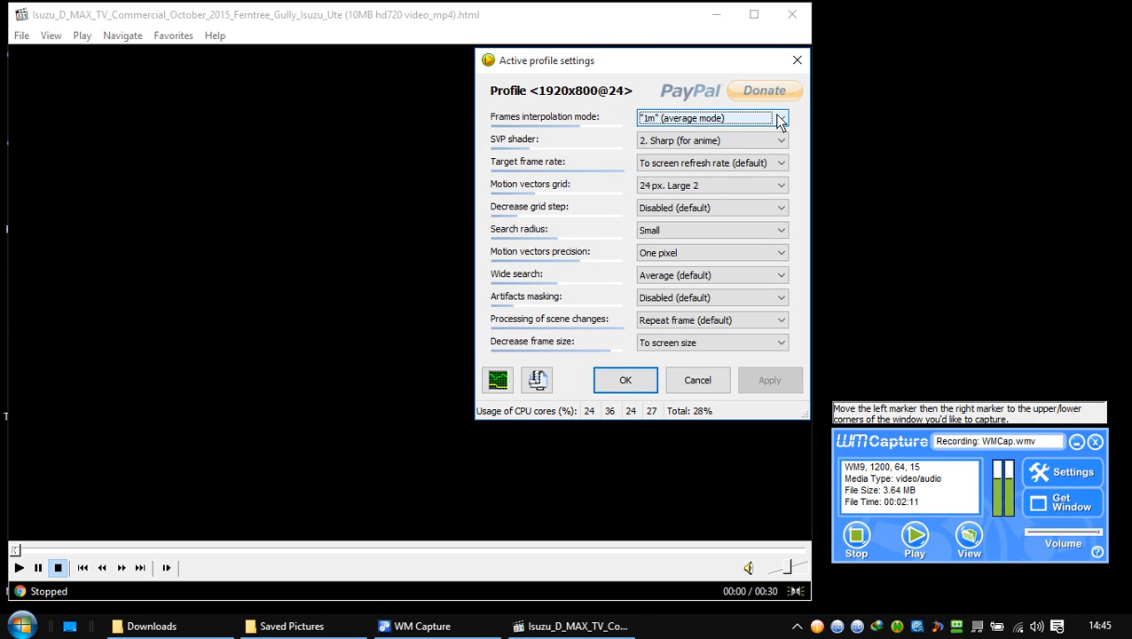
click(779, 118)
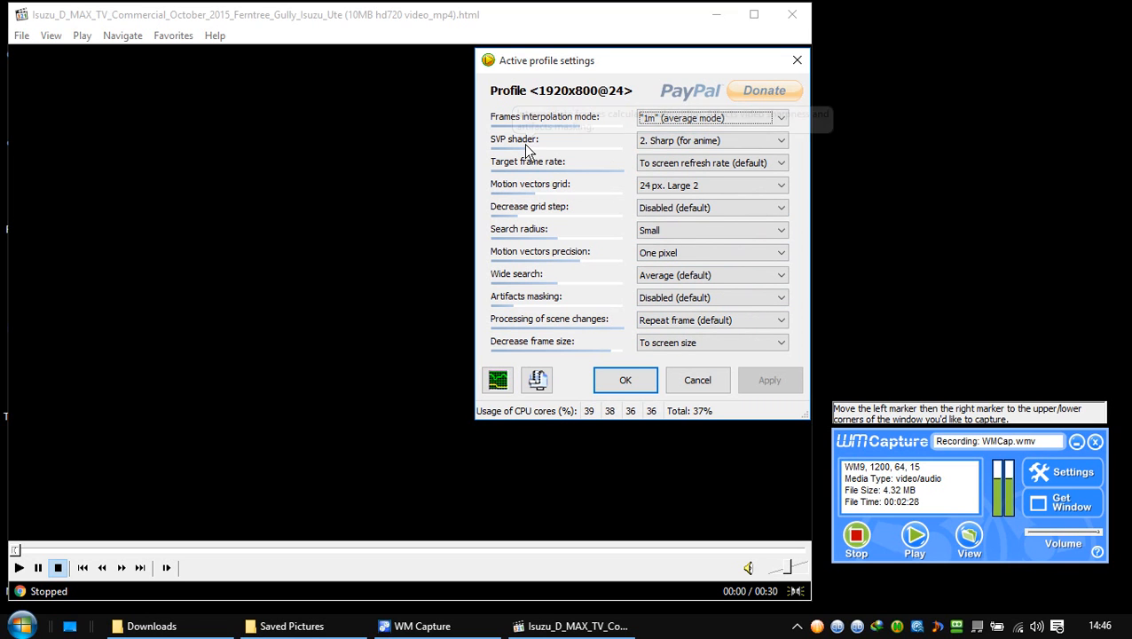
mouse_move(523, 142)
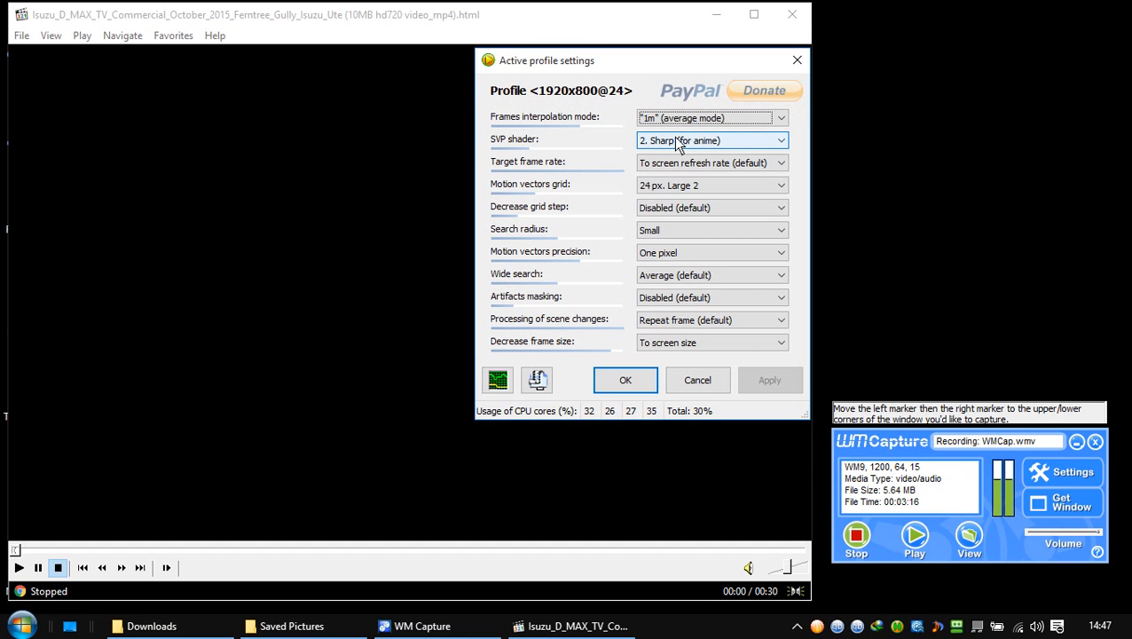
mouse_move(716, 151)
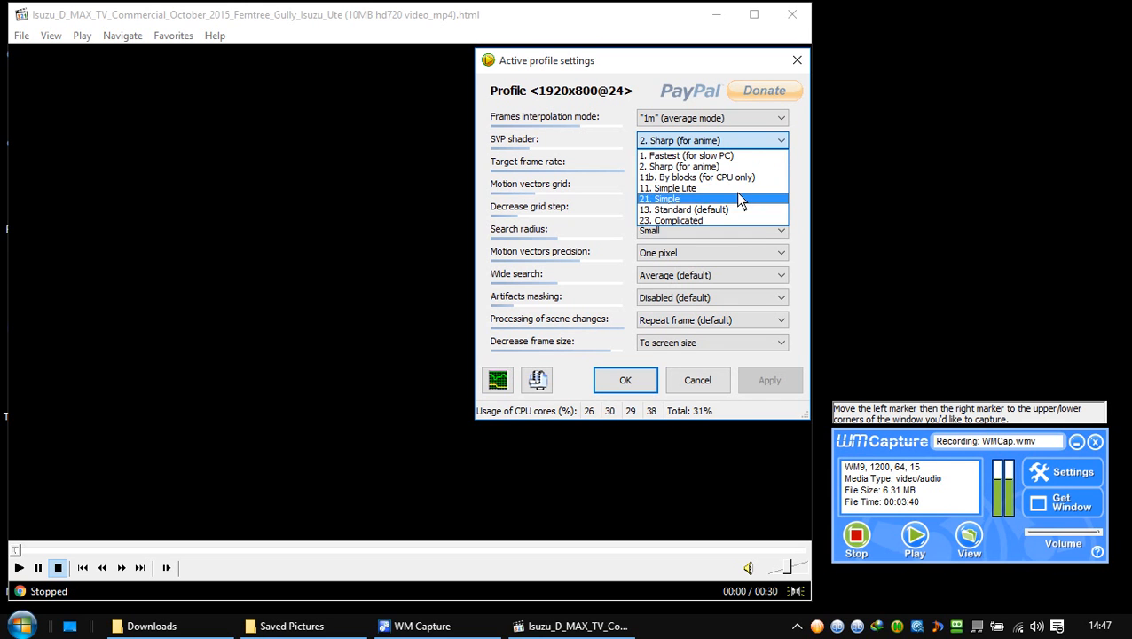
mouse_move(701, 166)
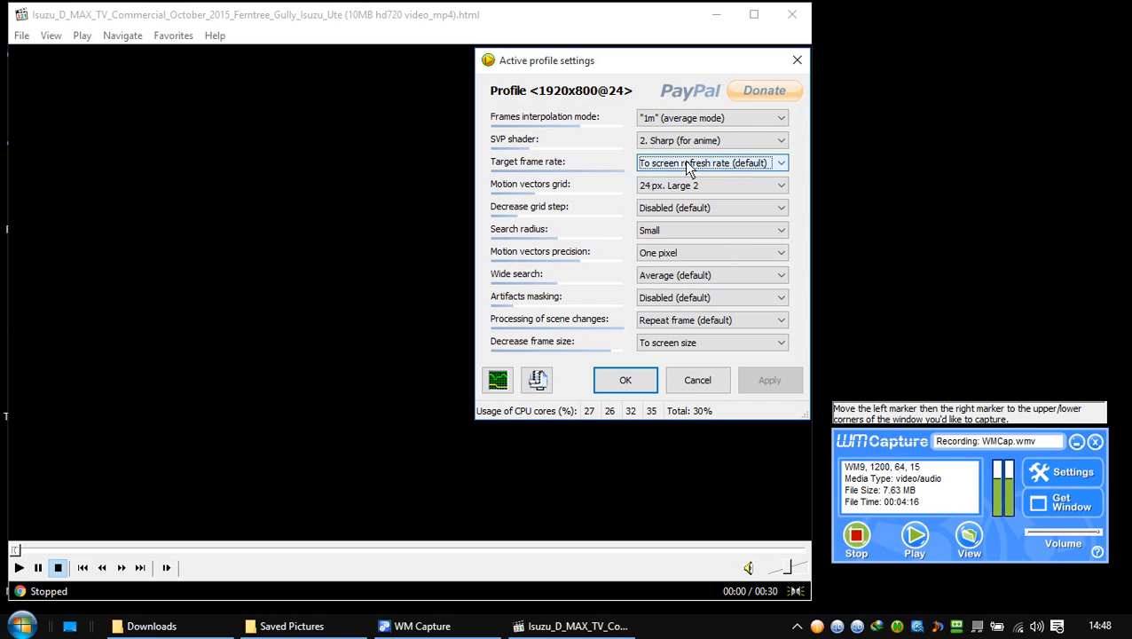
mouse_move(513, 194)
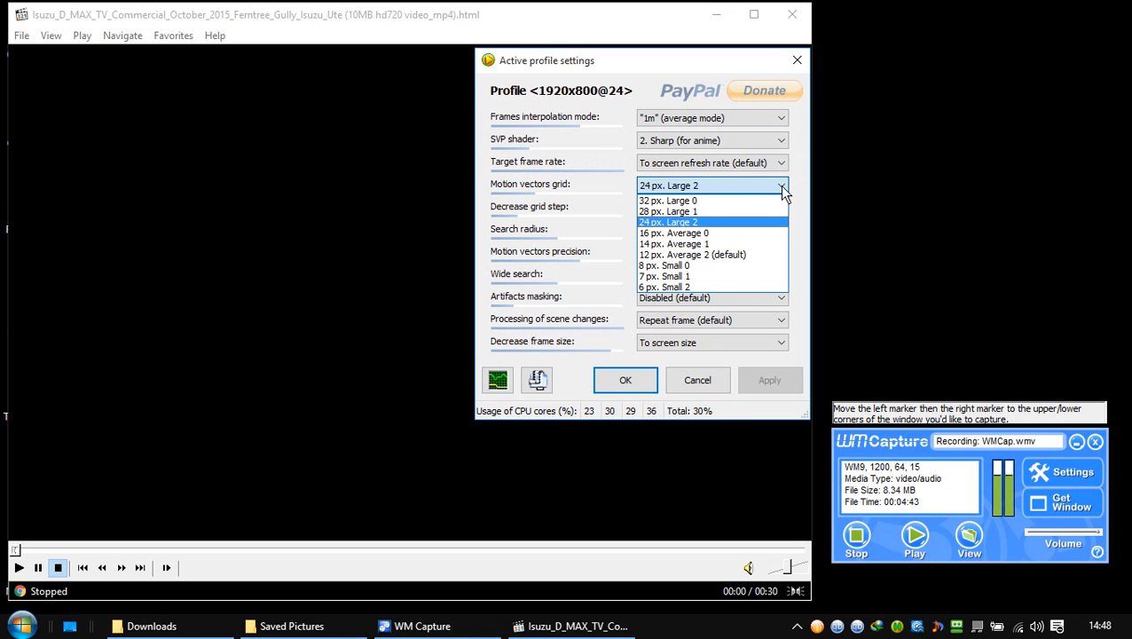
click(668, 221)
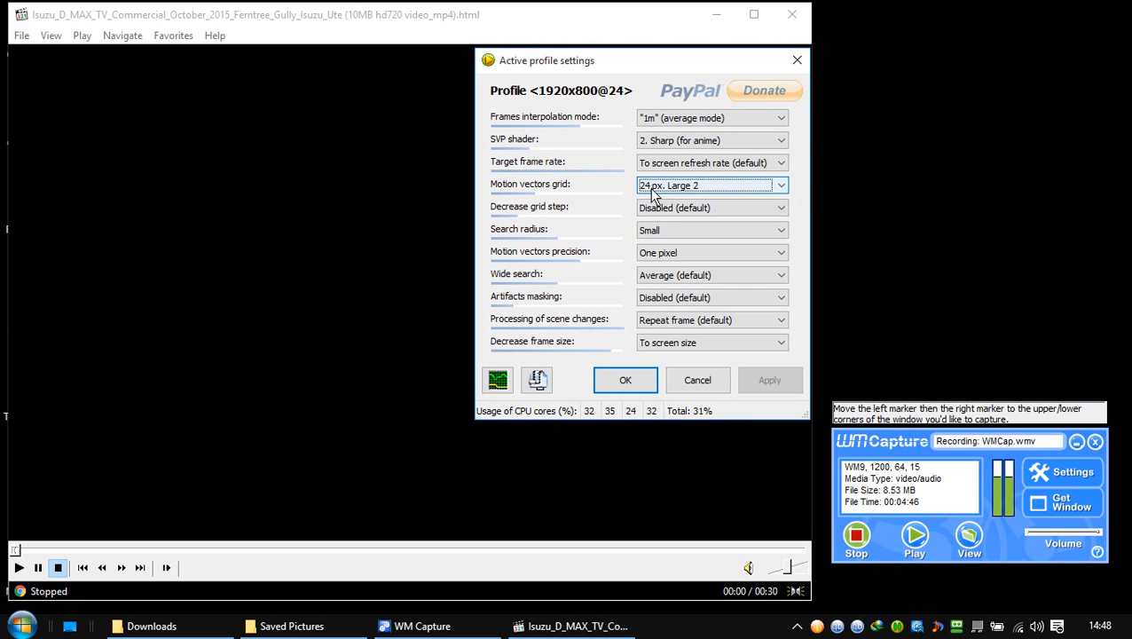
mouse_move(537, 213)
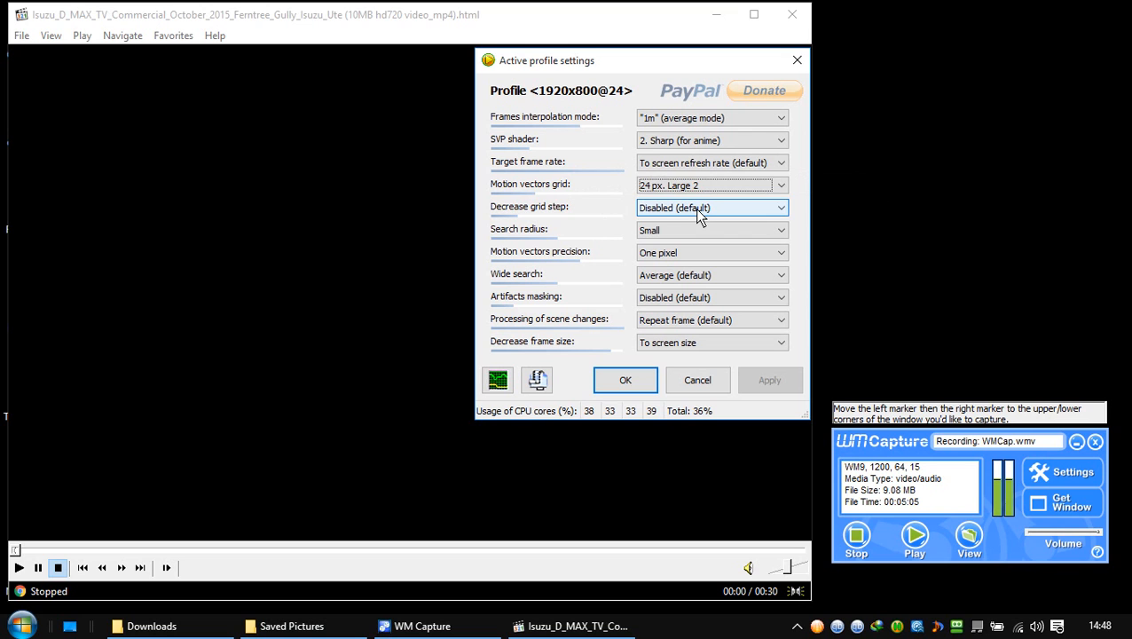
mouse_move(520, 234)
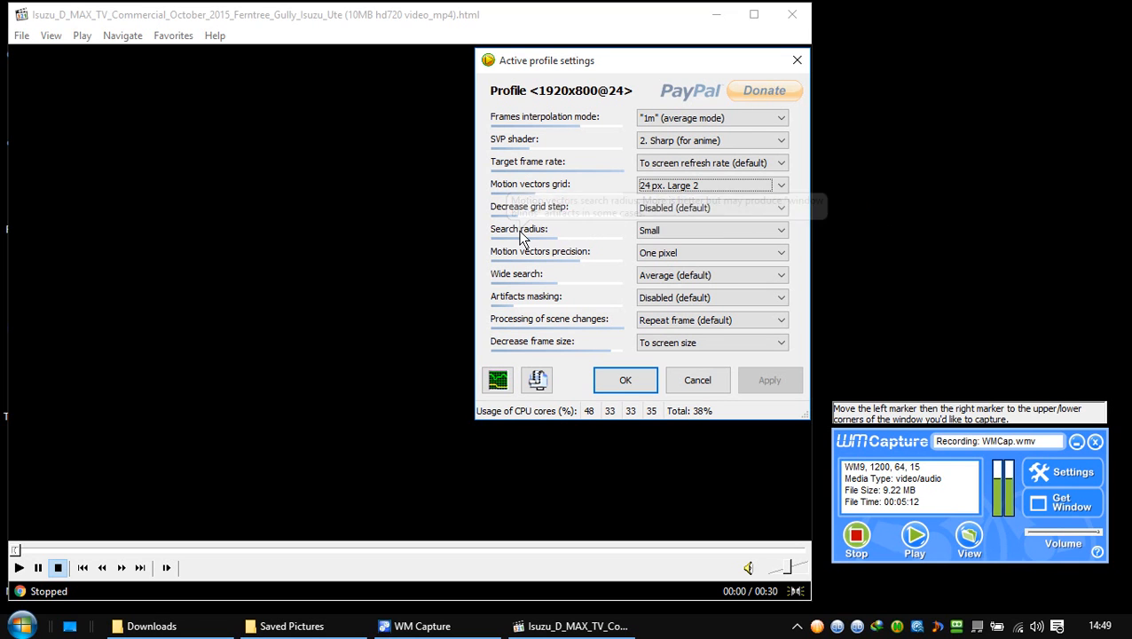
mouse_move(521, 236)
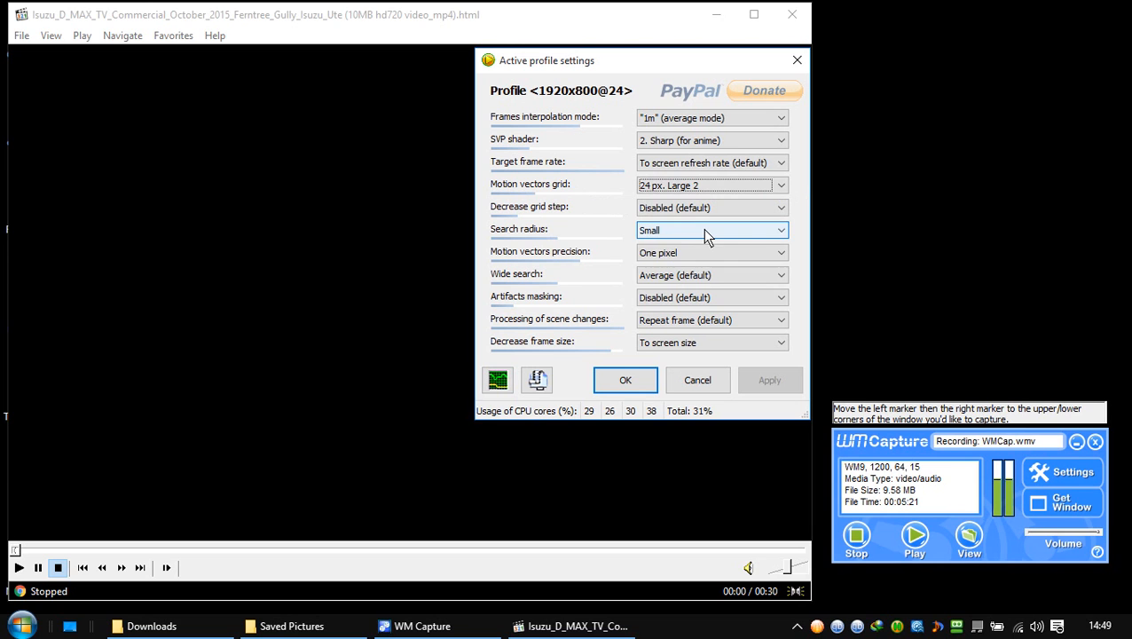
click(712, 230)
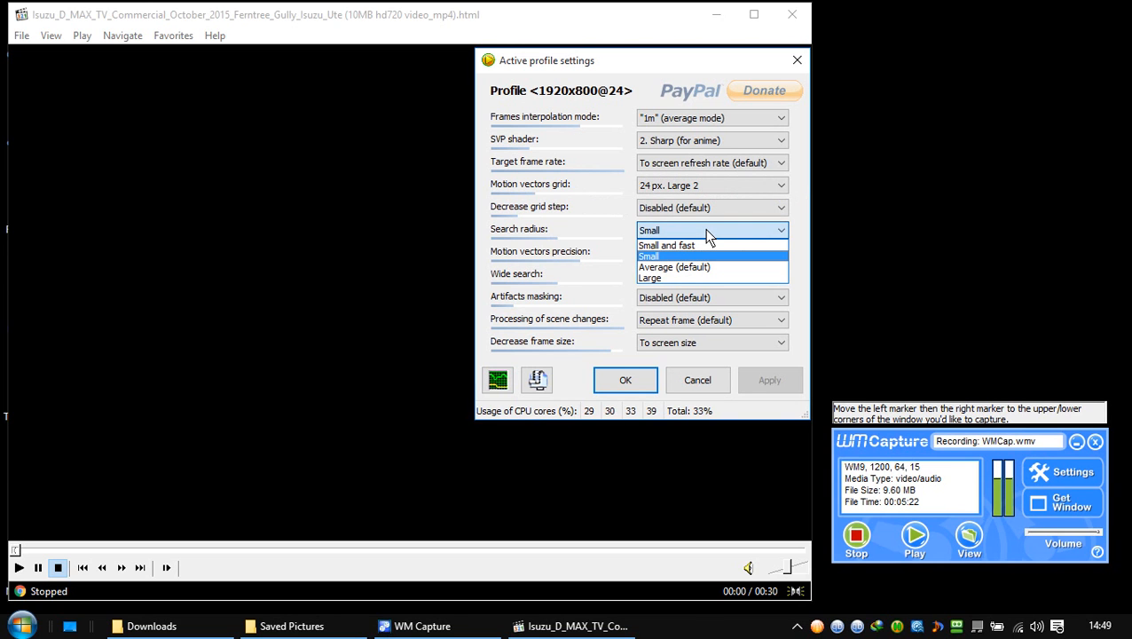
click(648, 255)
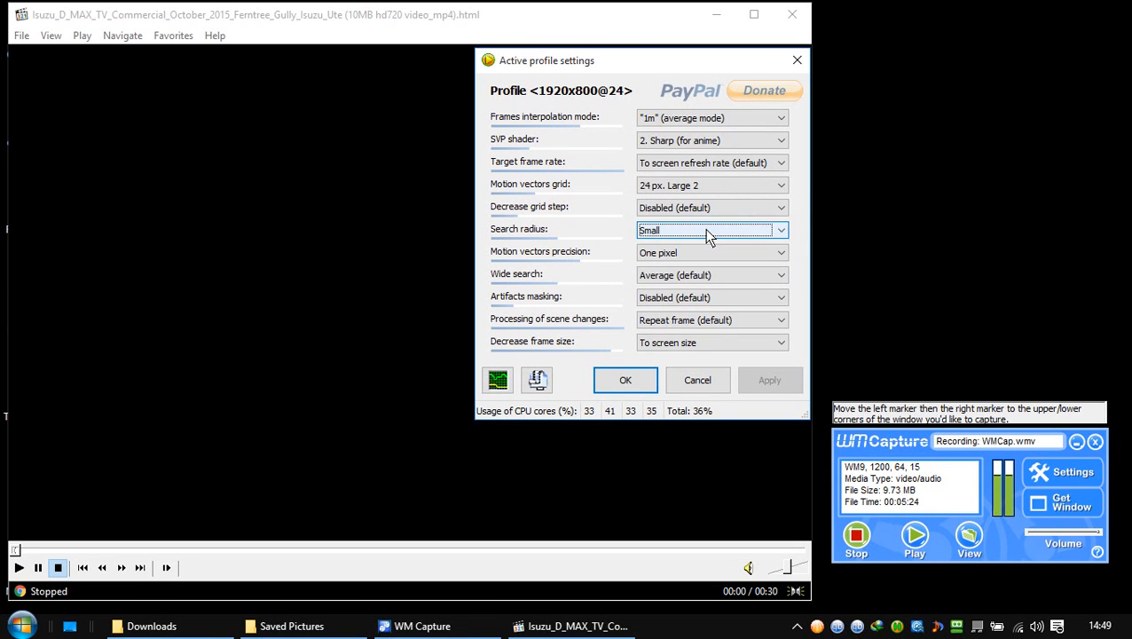
mouse_move(545, 228)
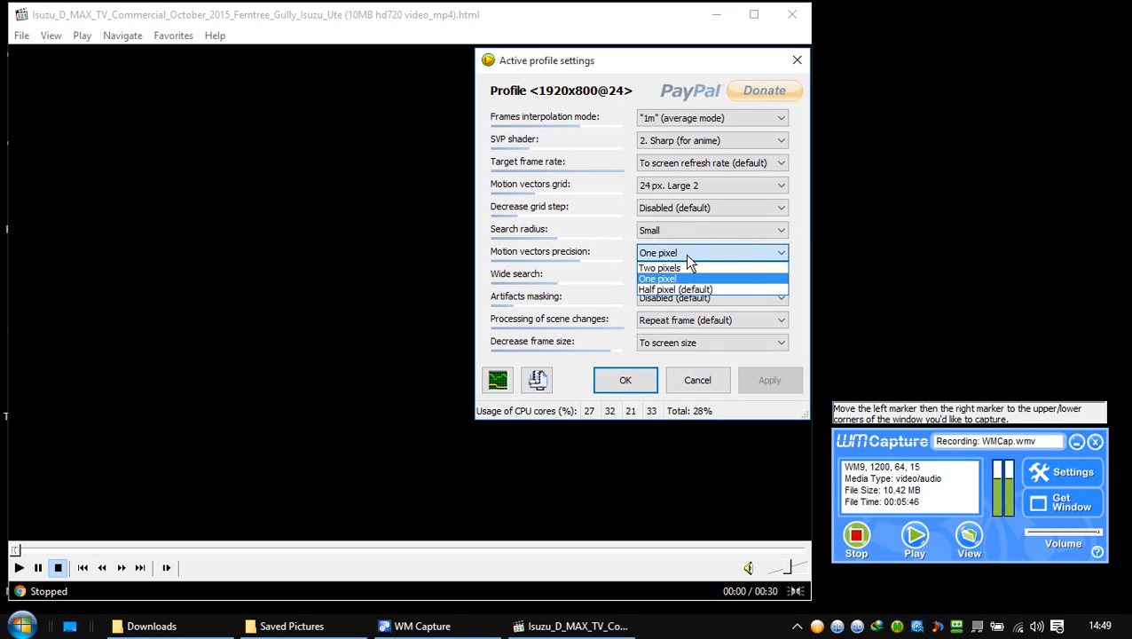
click(657, 278)
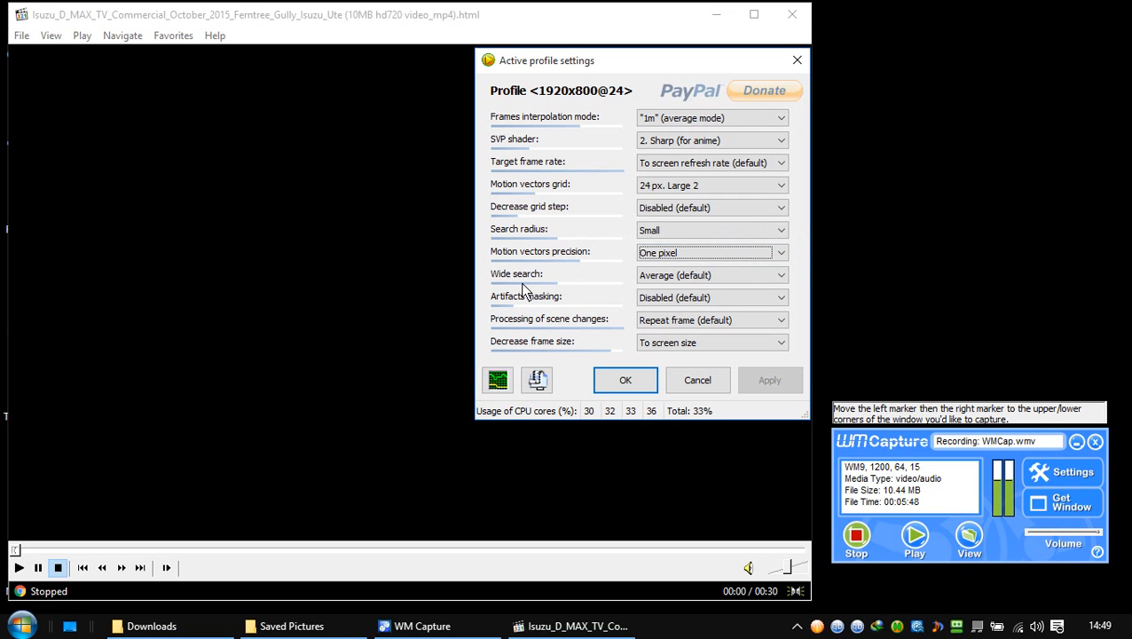
mouse_move(523, 282)
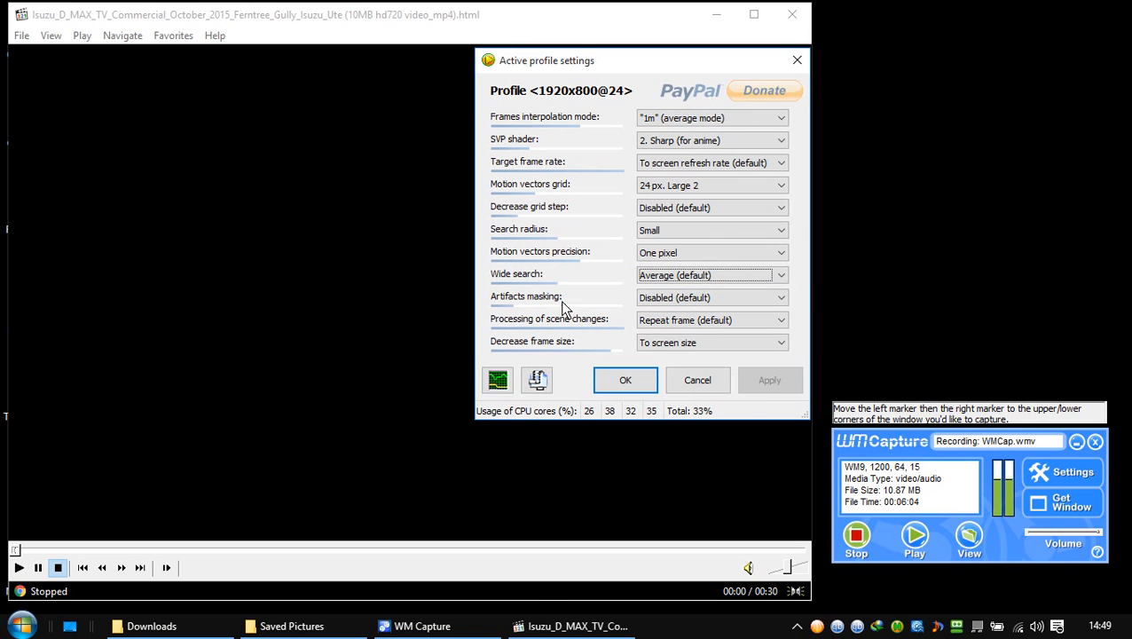
mouse_move(535, 302)
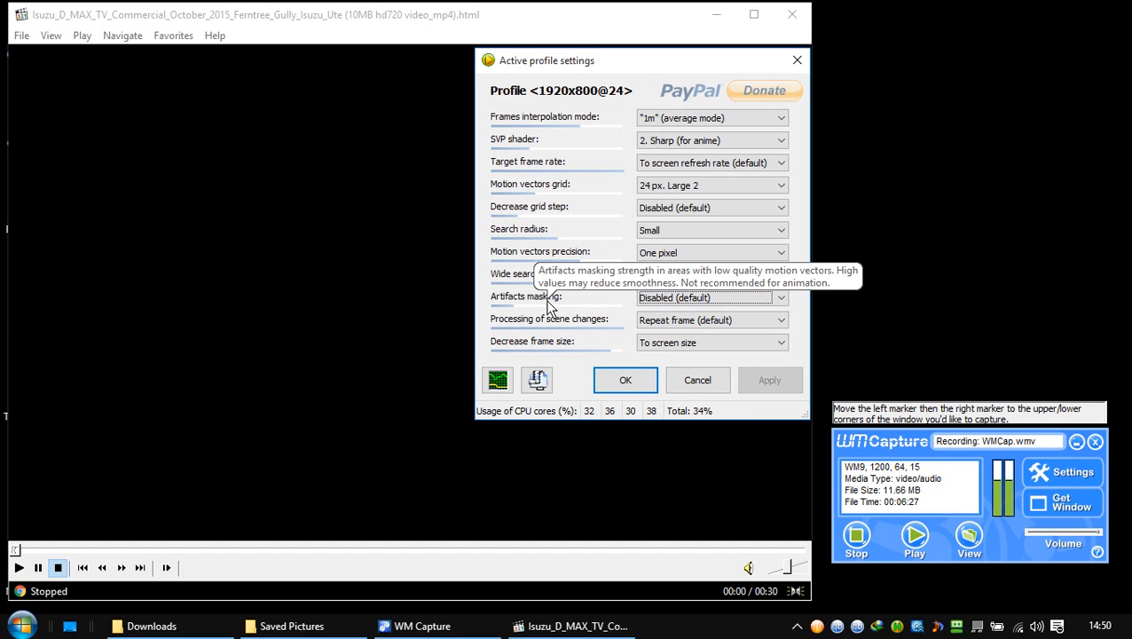
mouse_move(550, 328)
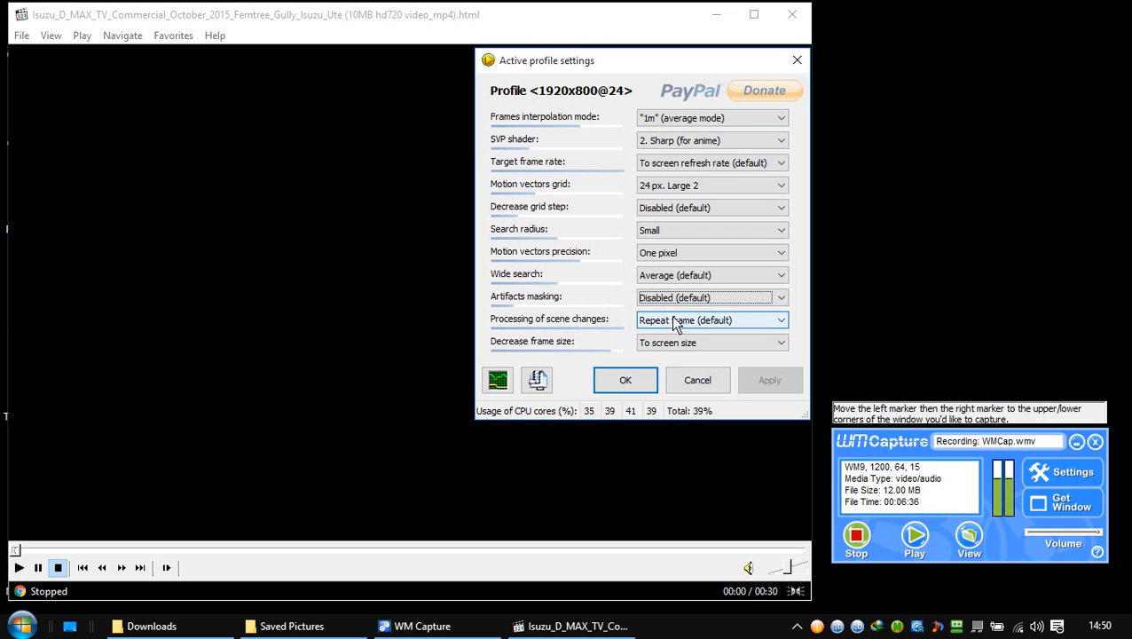
click(712, 319)
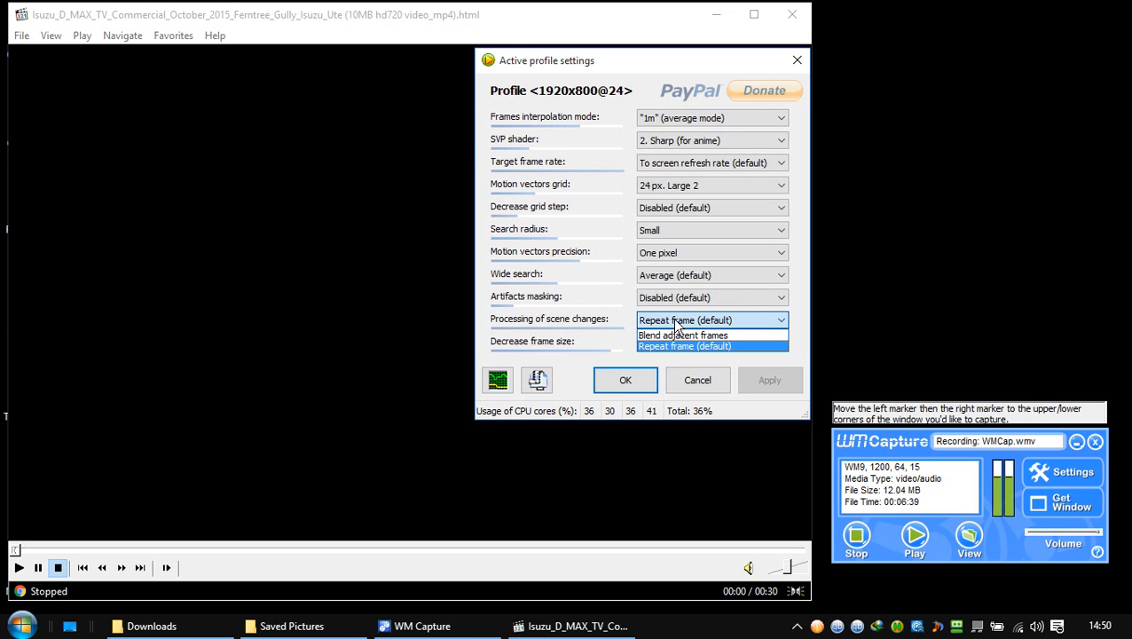
click(683, 346)
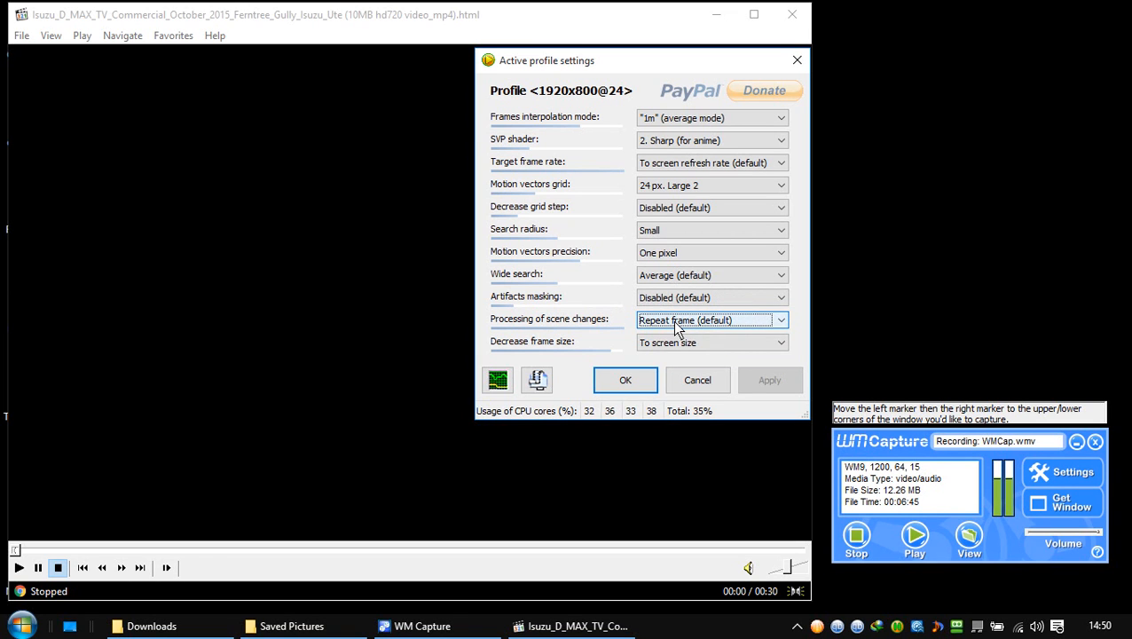
mouse_move(549, 349)
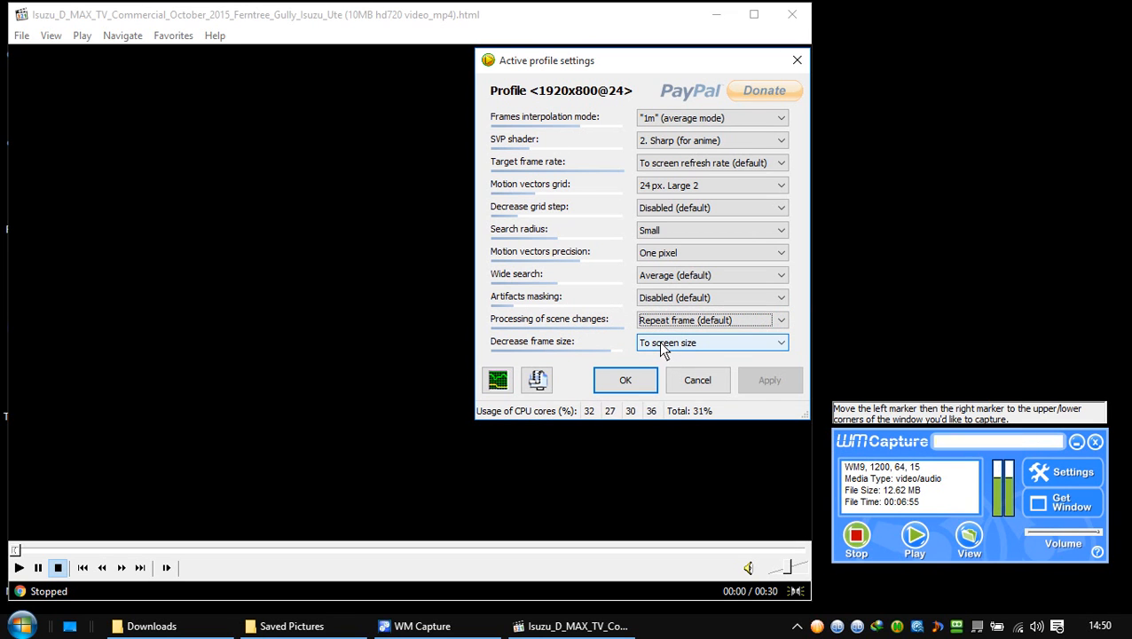
click(713, 342)
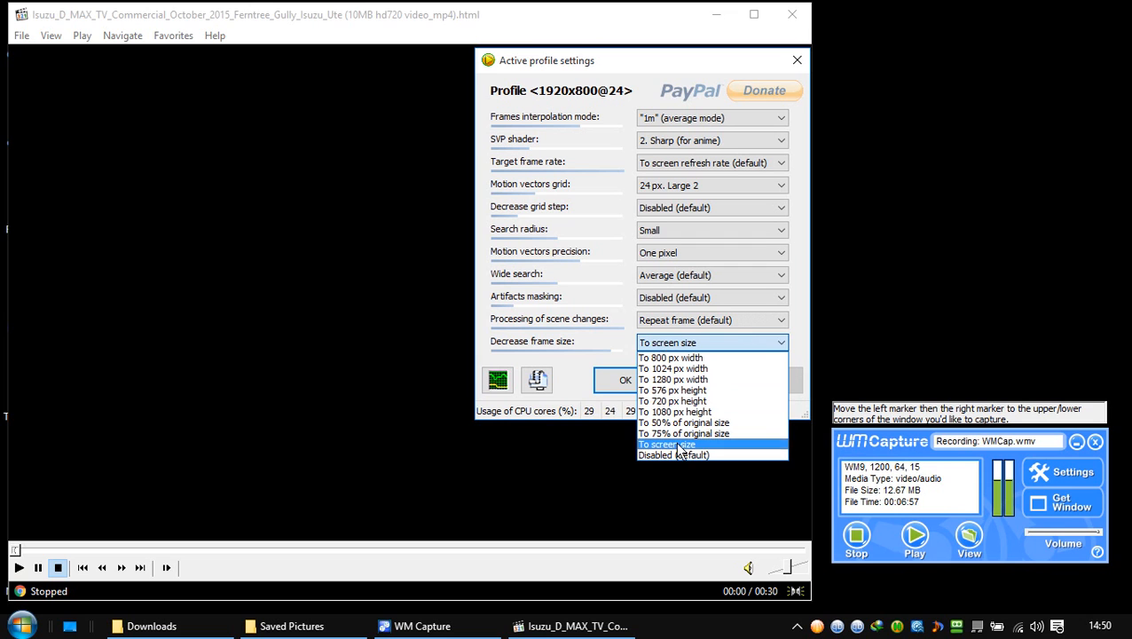
click(666, 443)
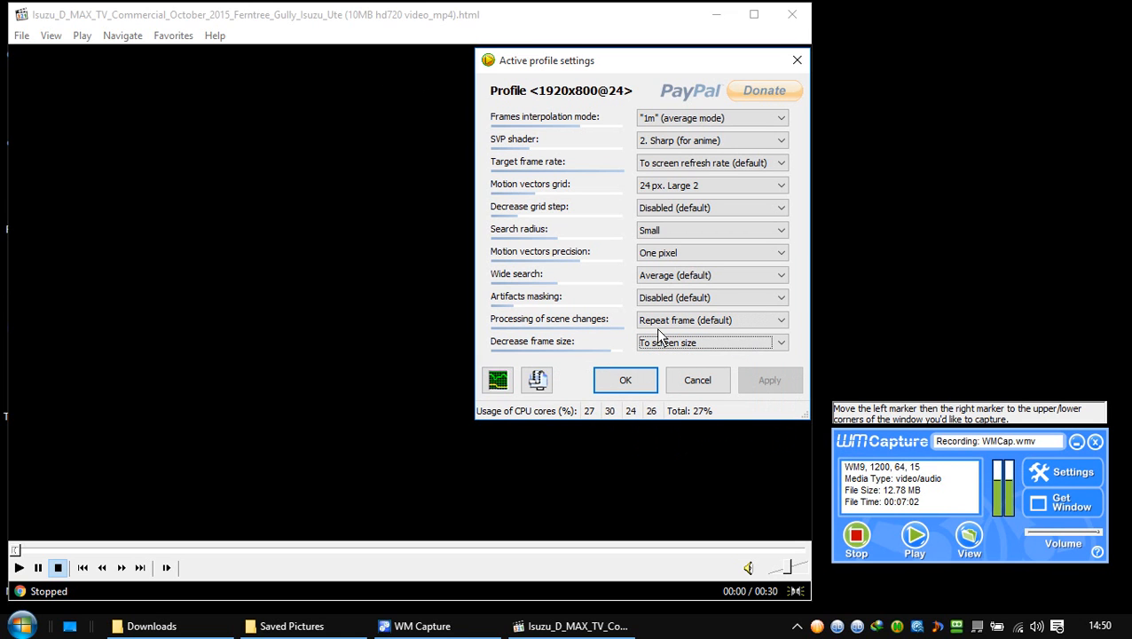
click(710, 342)
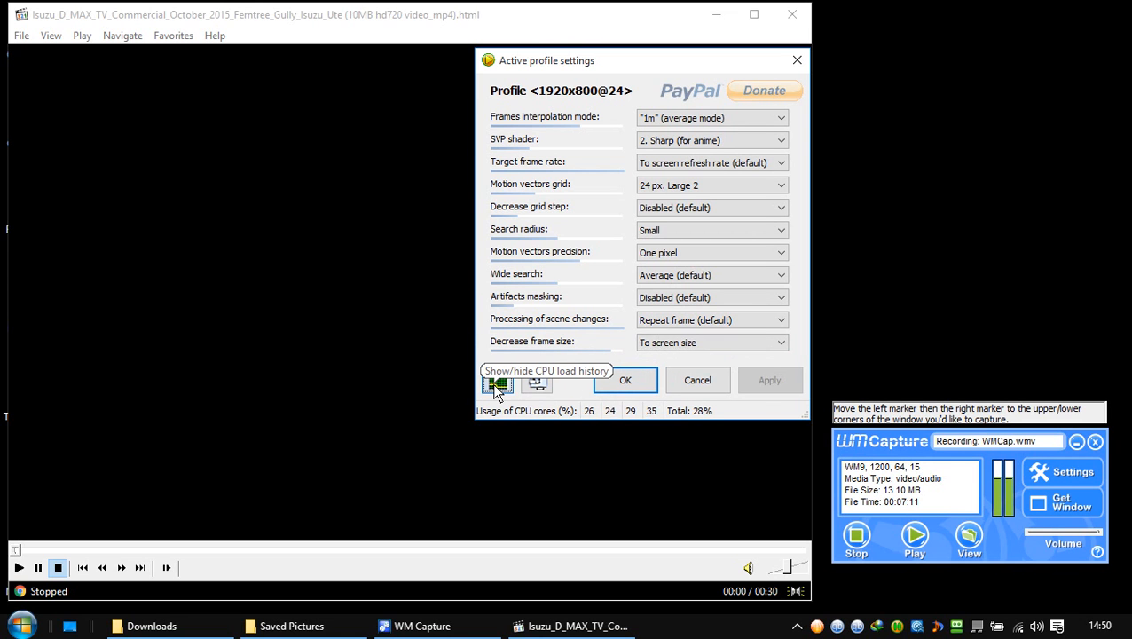
click(497, 382)
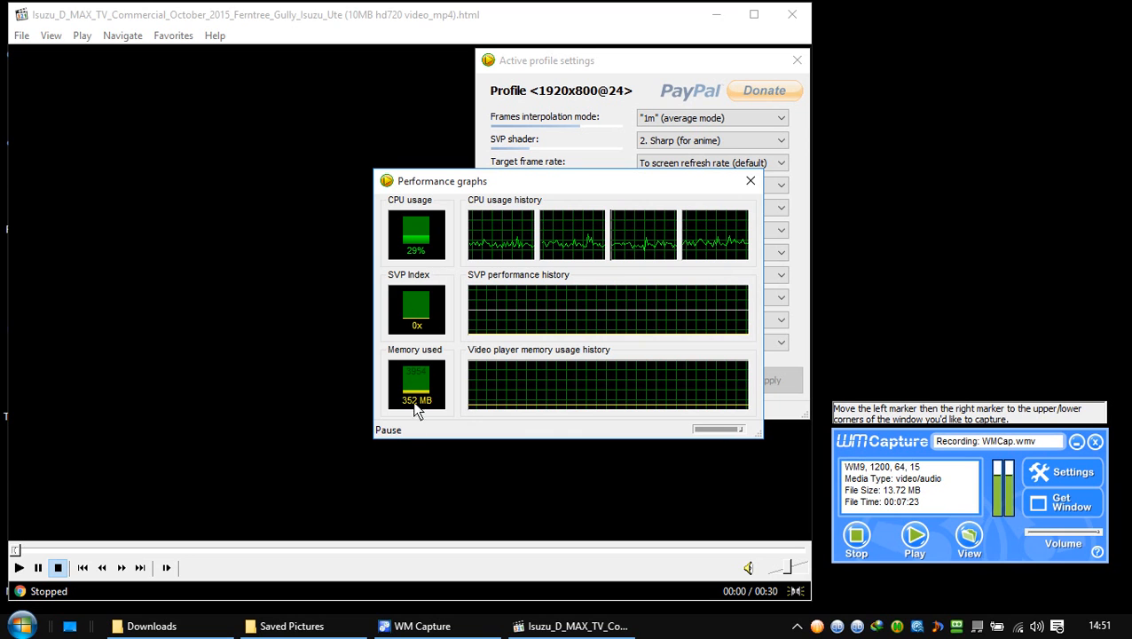
mouse_move(385, 443)
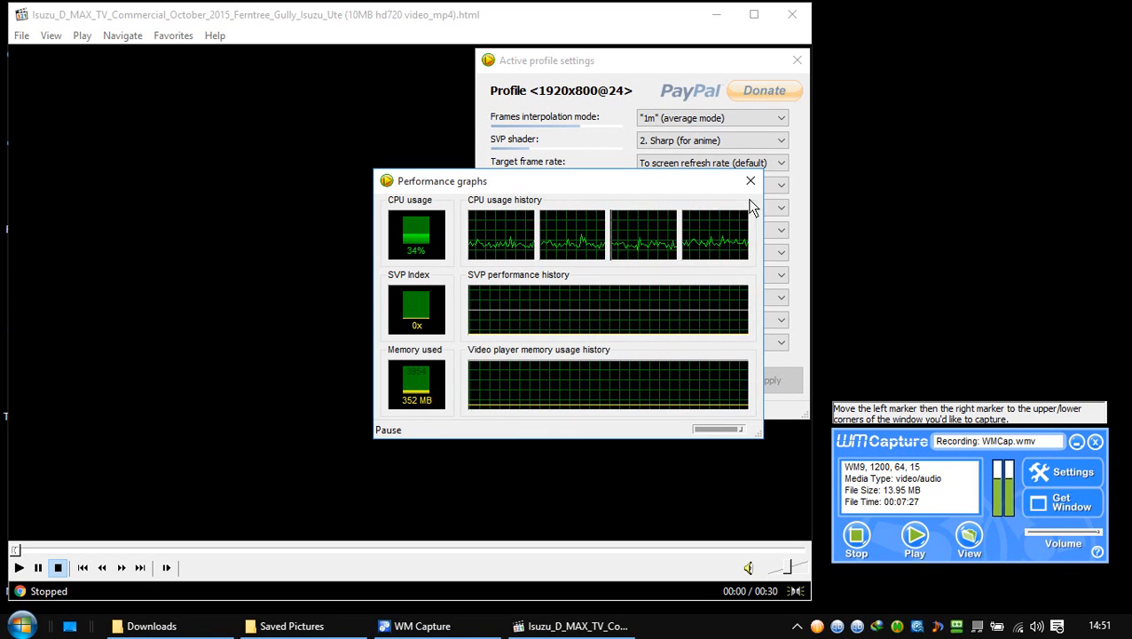
click(750, 181)
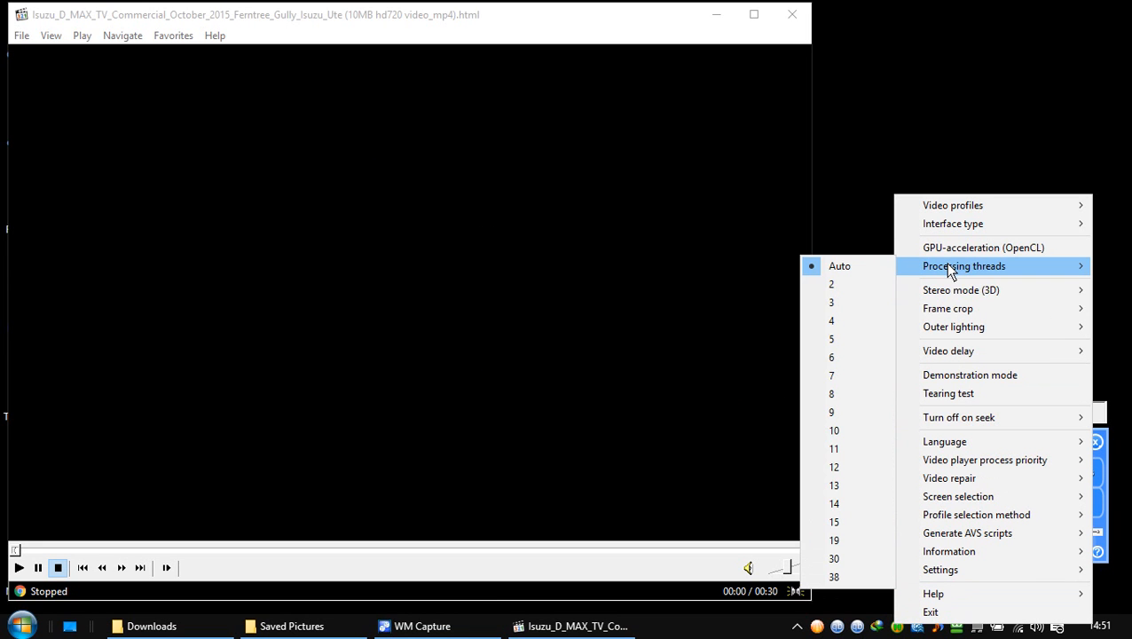
mouse_move(961, 290)
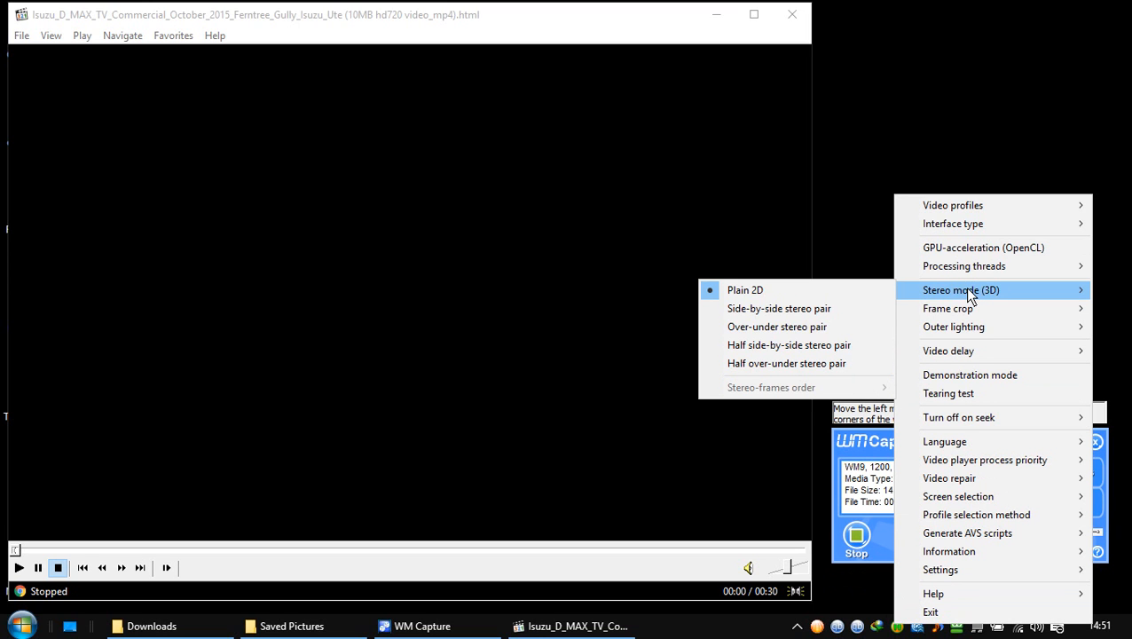
mouse_move(948, 308)
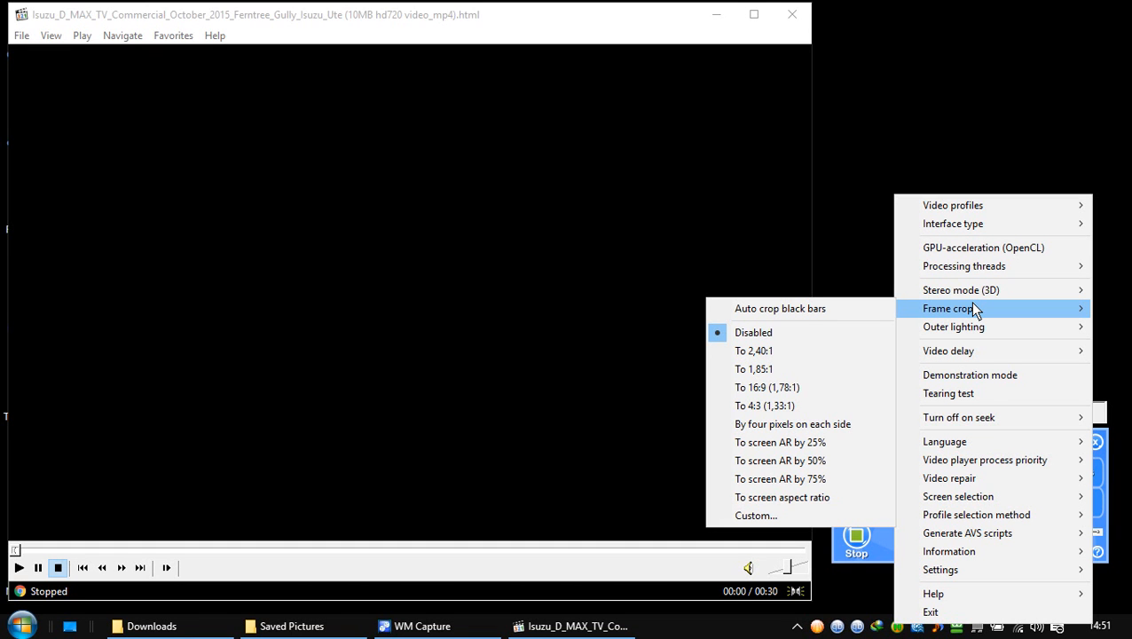
mouse_move(954, 326)
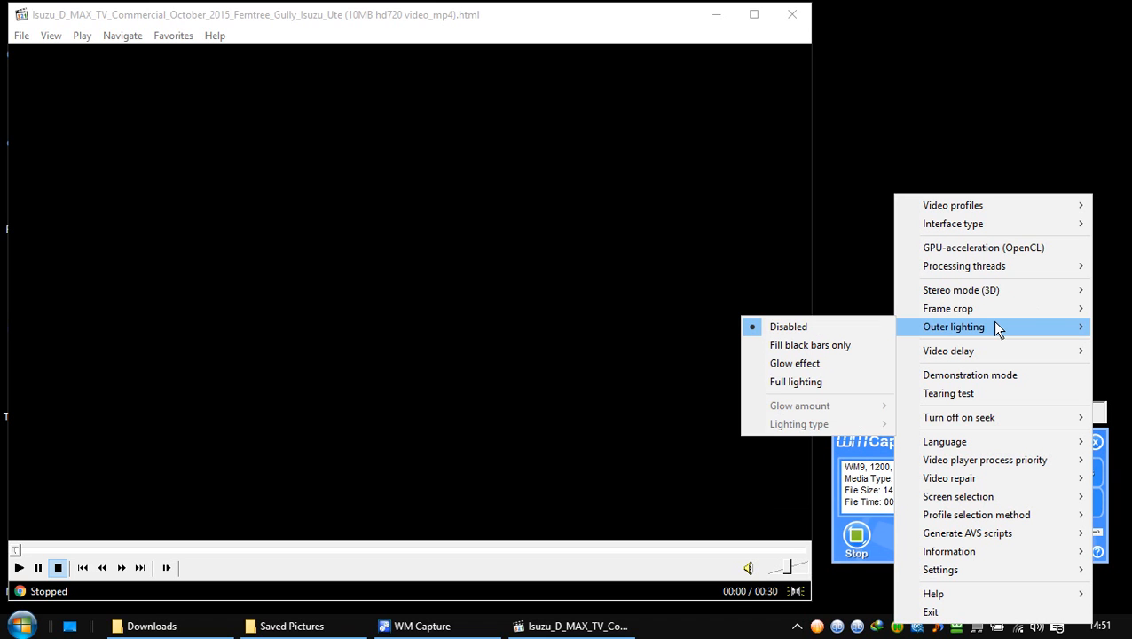
mouse_move(948, 350)
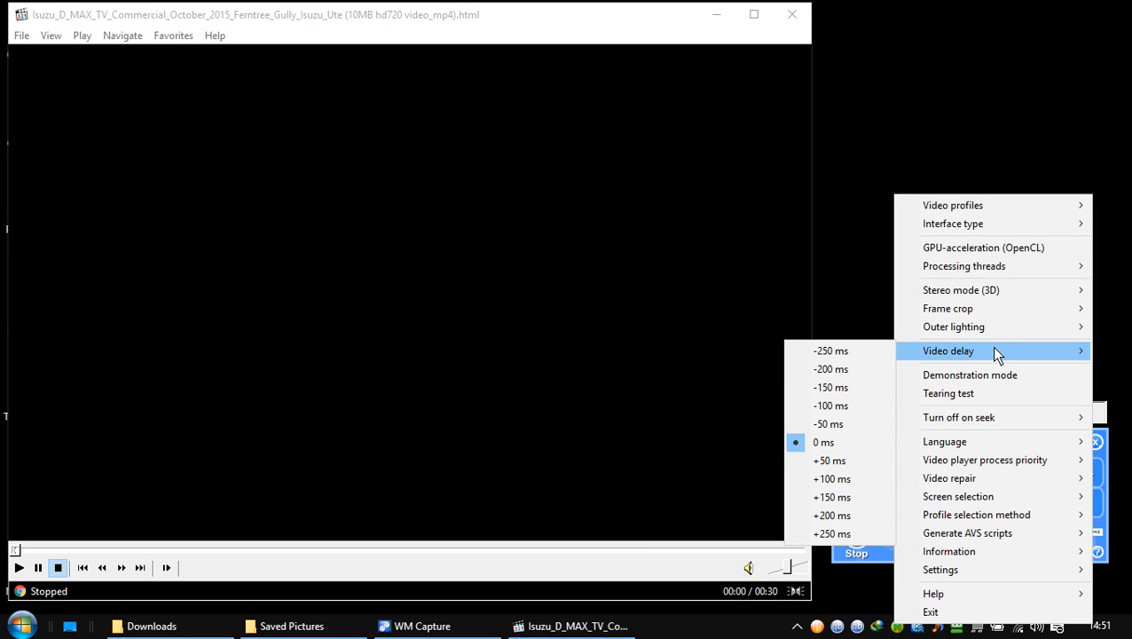
mouse_move(970, 374)
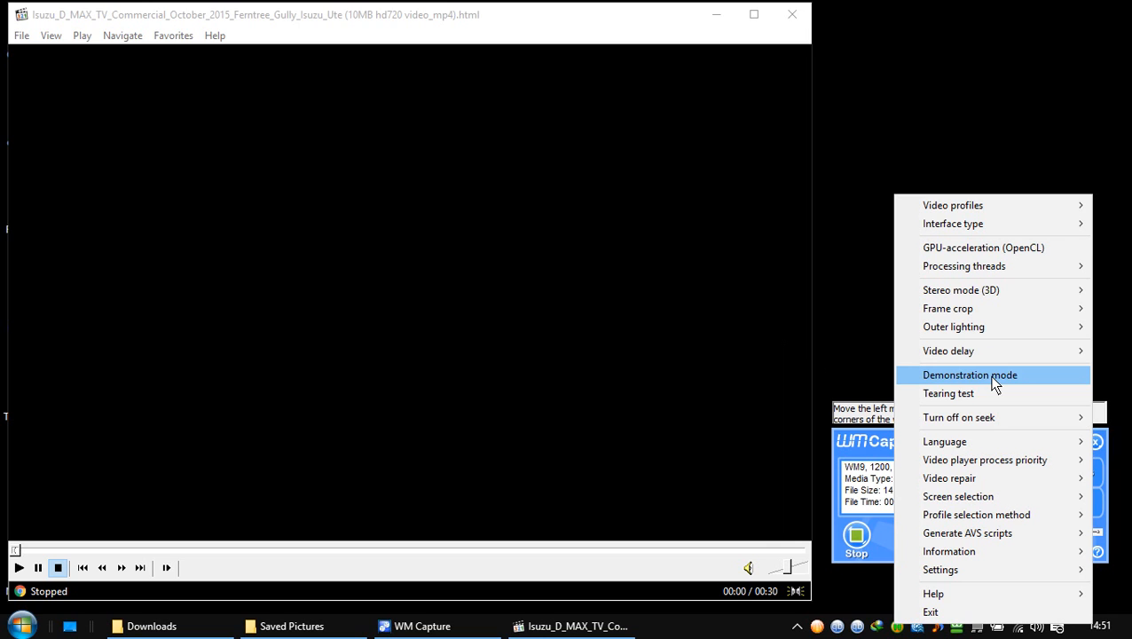
mouse_move(958, 417)
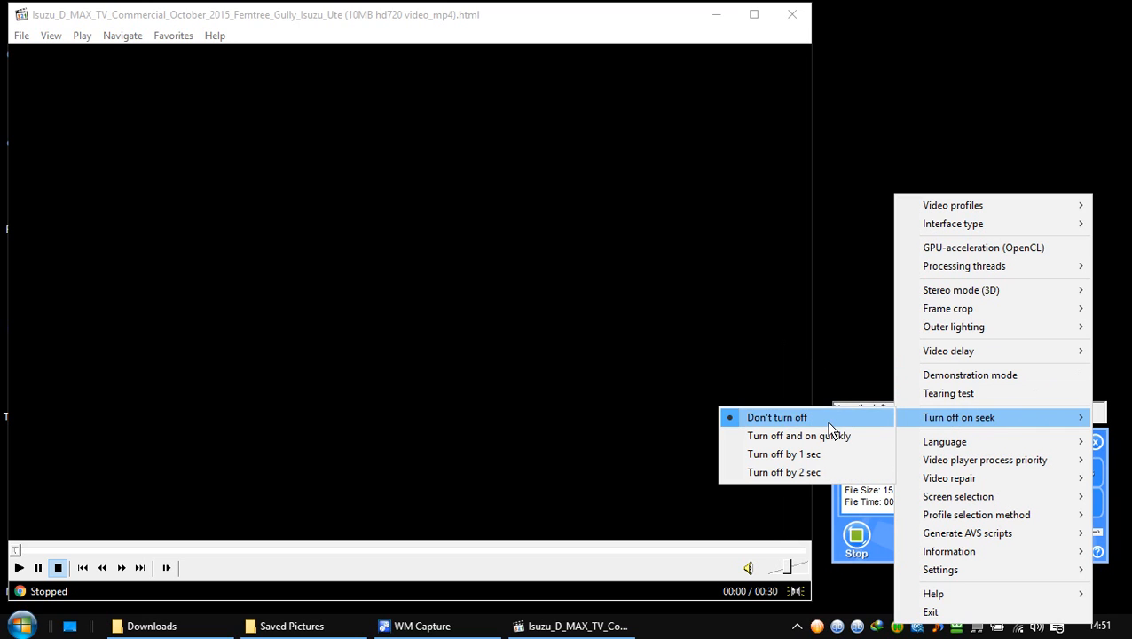
mouse_move(947, 426)
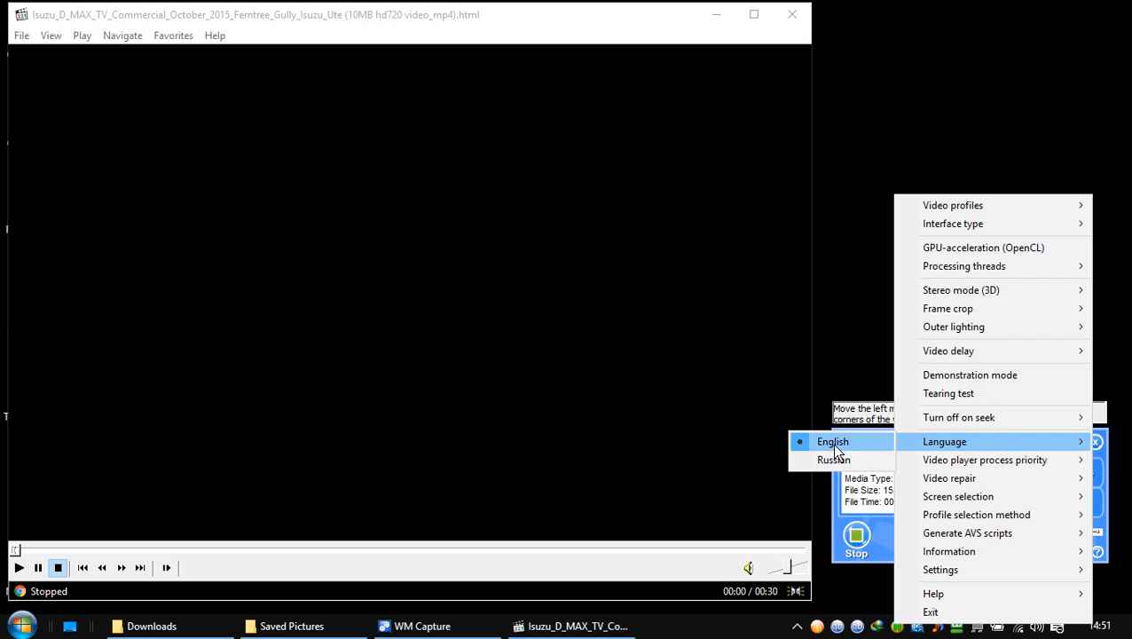
mouse_move(984, 460)
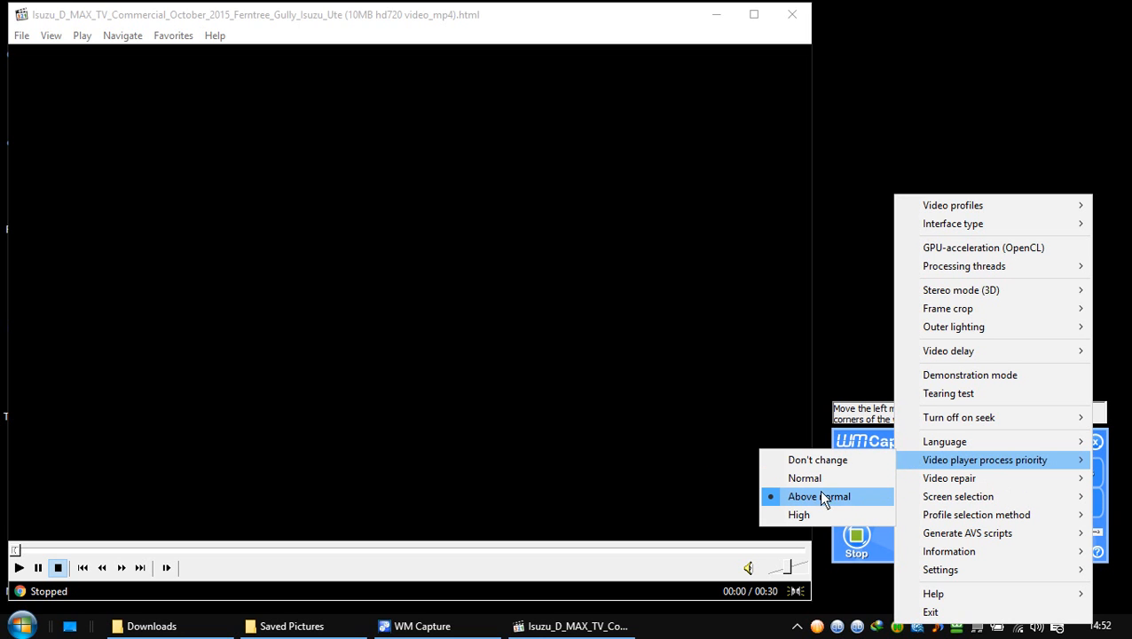
mouse_move(814, 502)
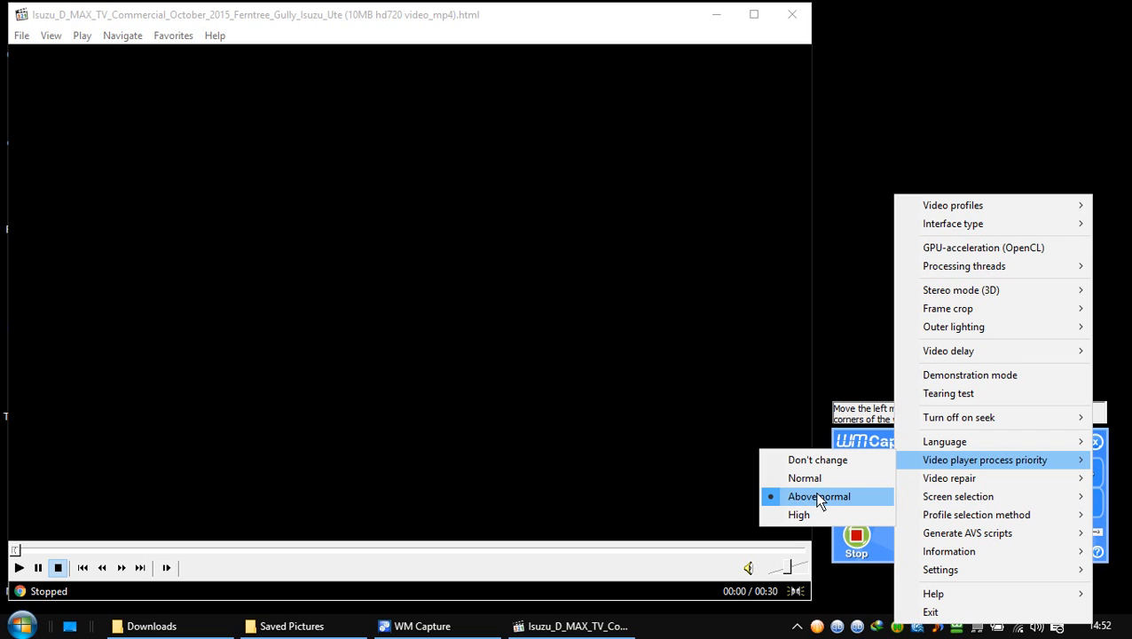
mouse_move(949, 477)
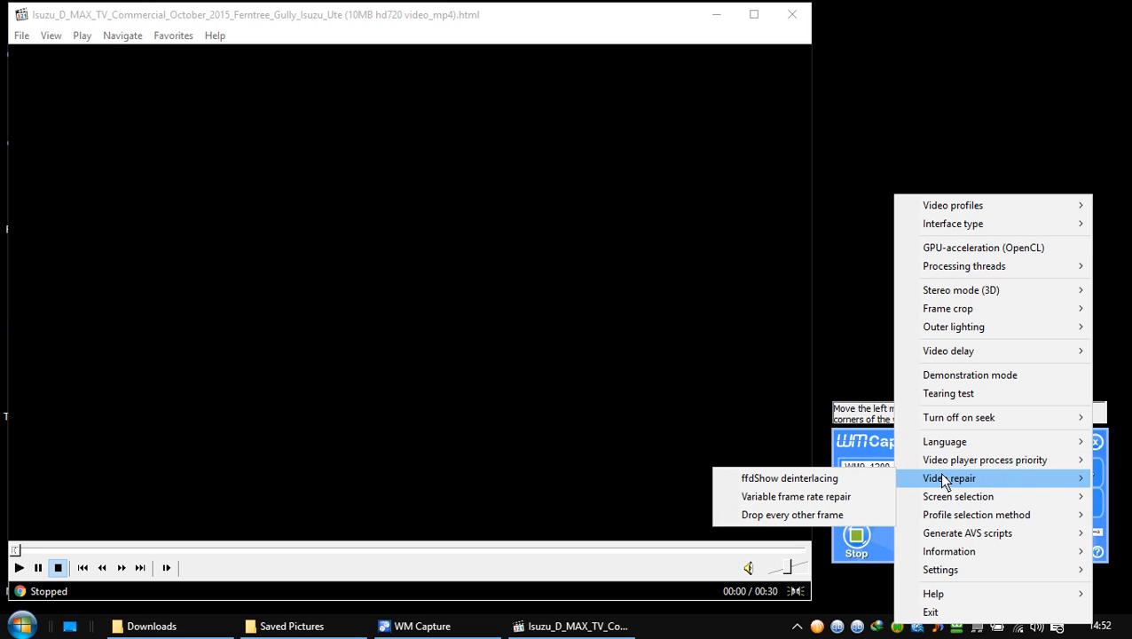
mouse_move(957, 496)
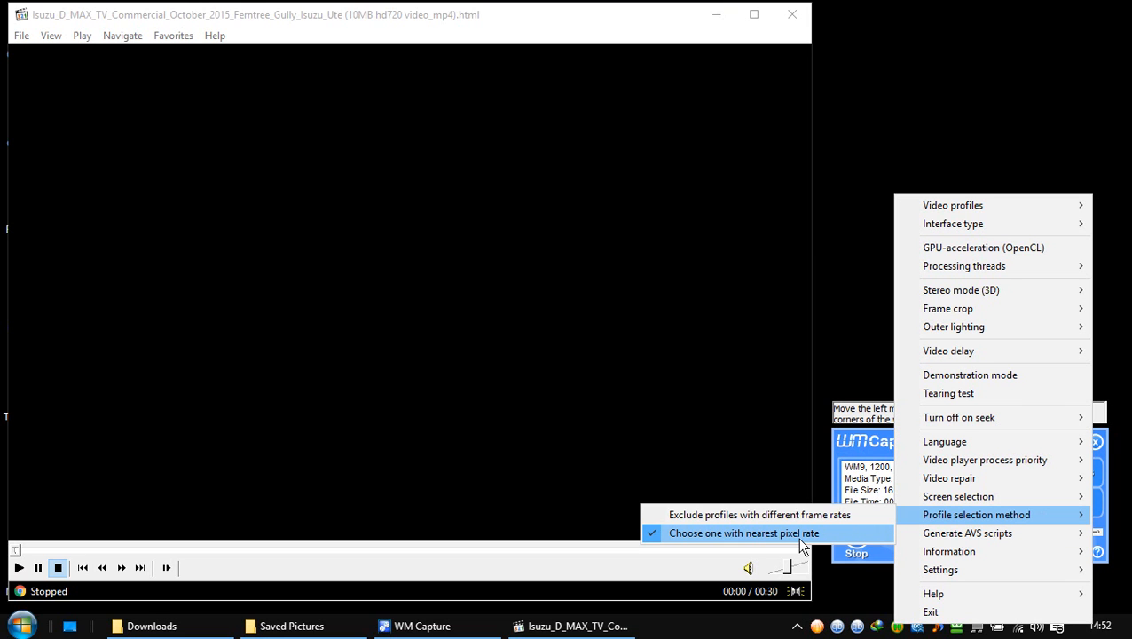
mouse_move(815, 546)
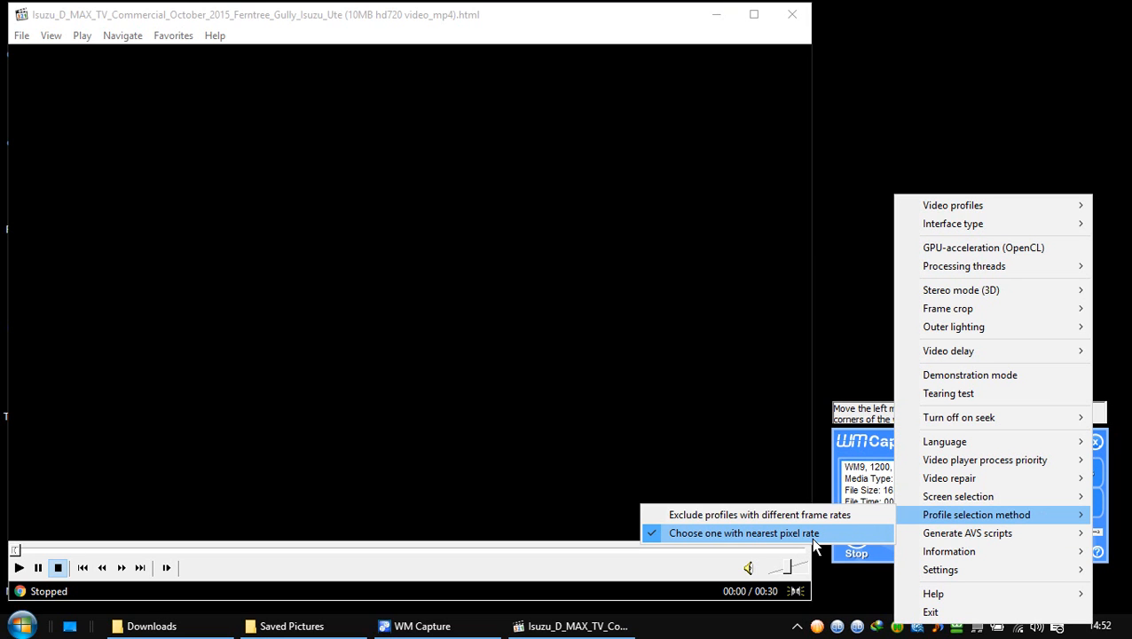
mouse_move(967, 532)
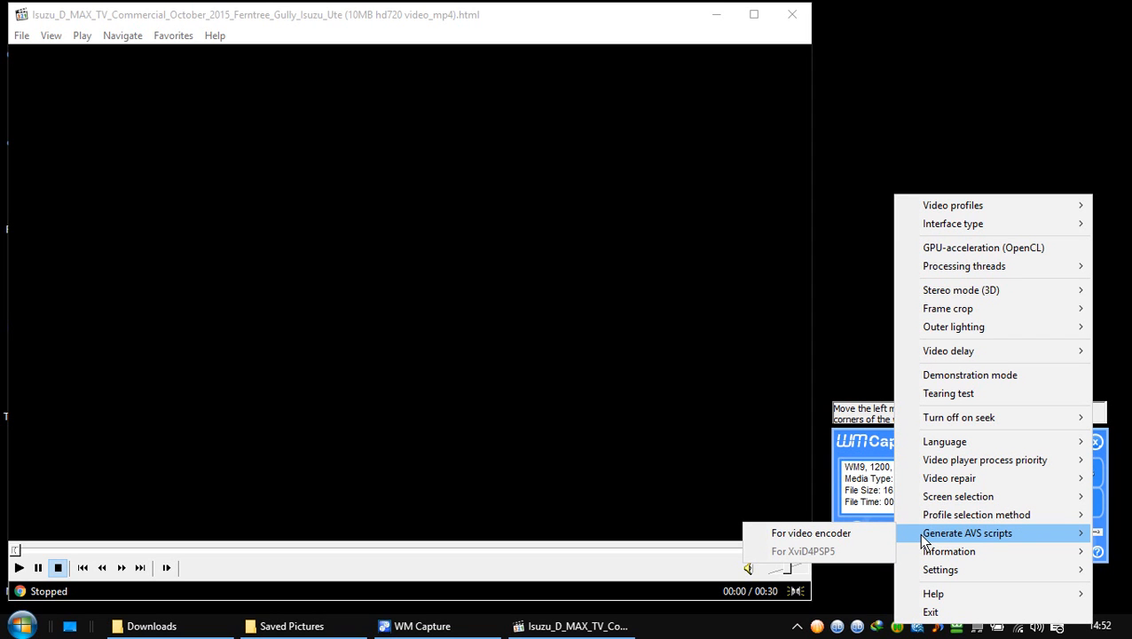
mouse_move(949, 551)
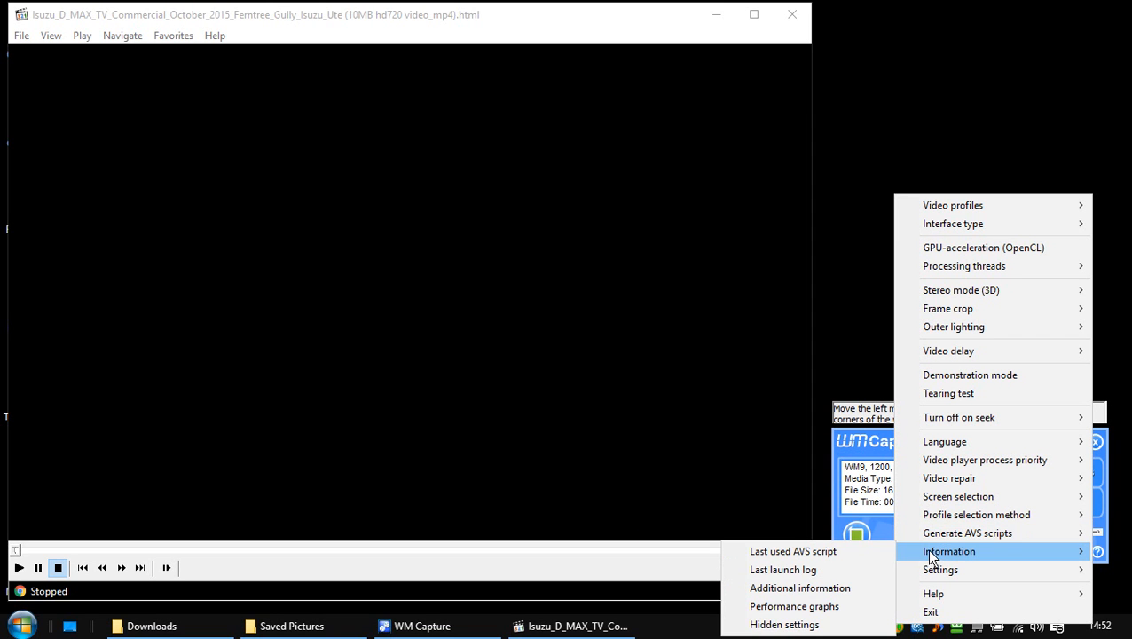
mouse_move(799, 587)
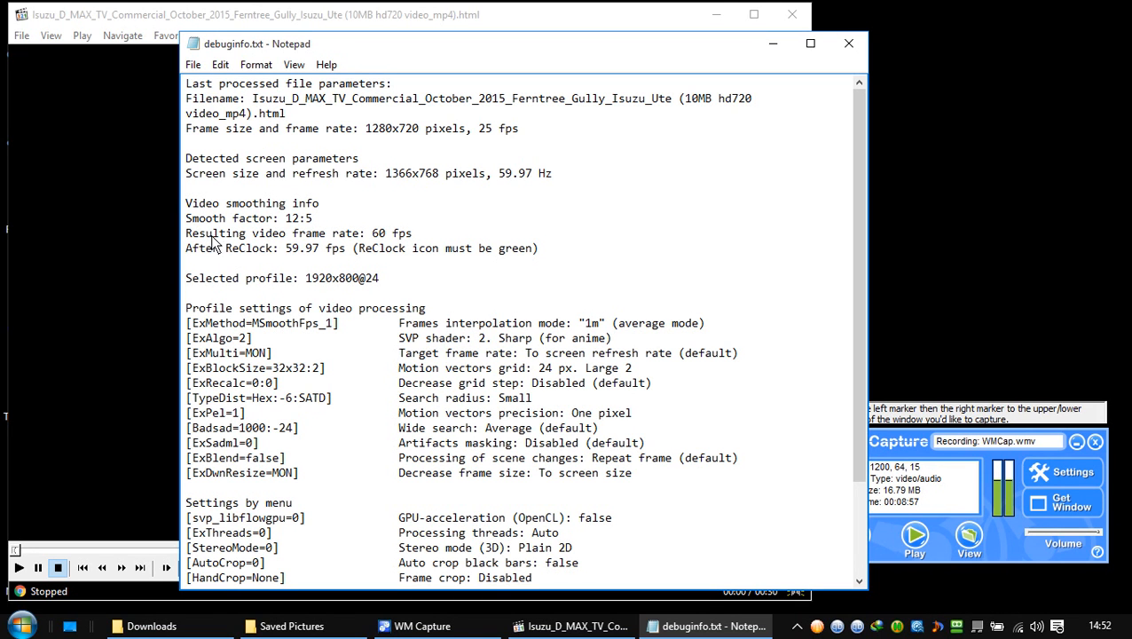
mouse_move(226, 249)
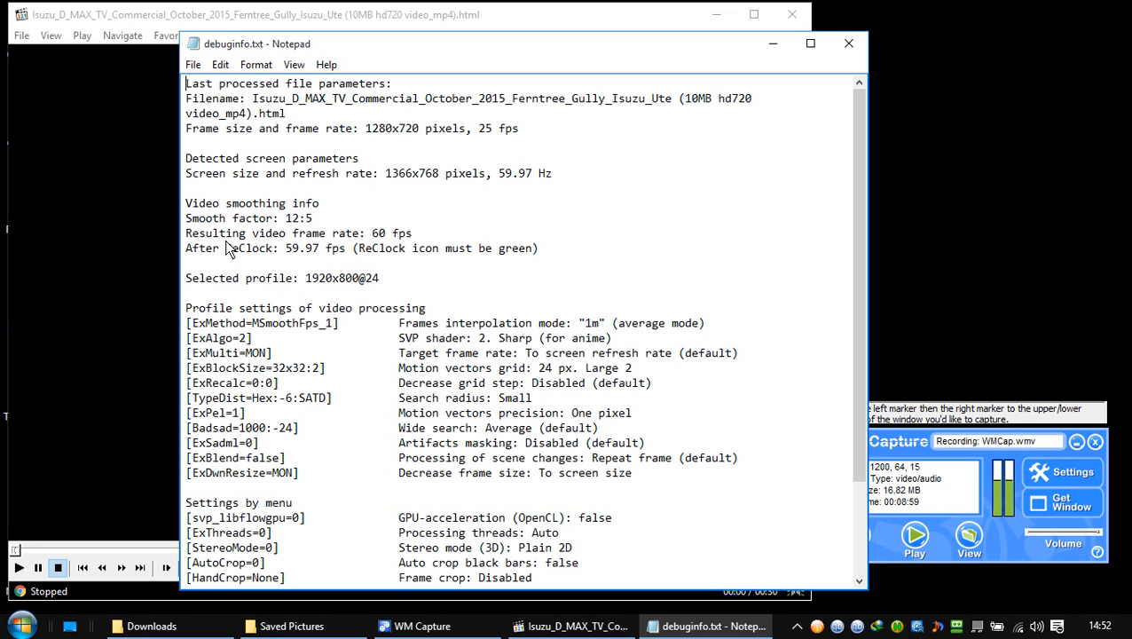
- Highlight the 'ReClock: 59.97' figure in debuginfo.txt, then close Notepad
drag(224, 247, 320, 247)
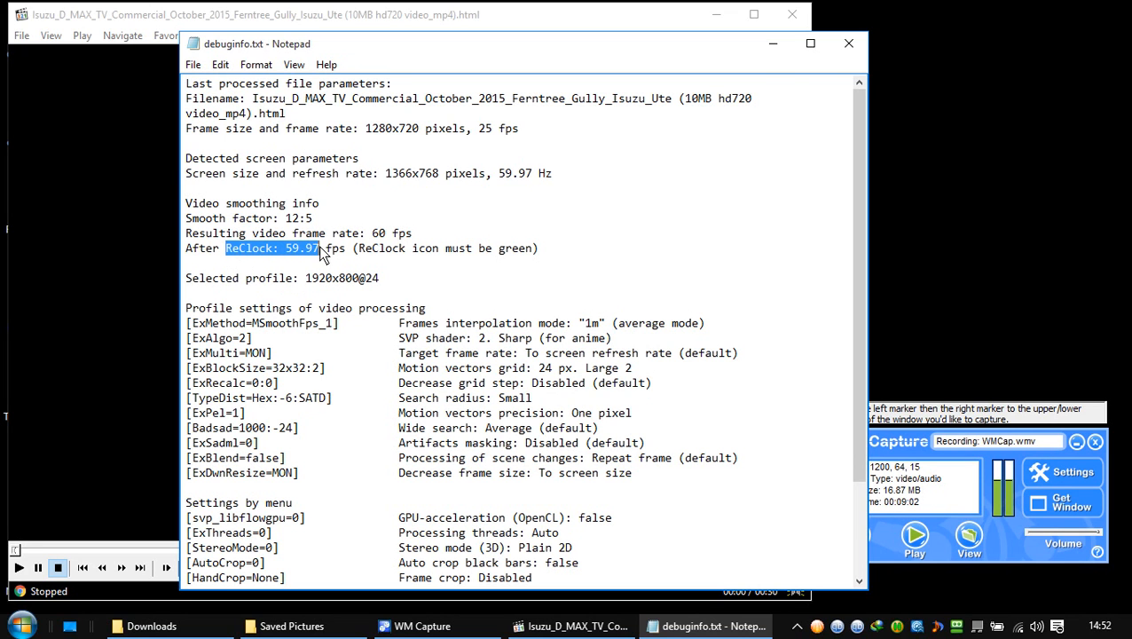
click(847, 43)
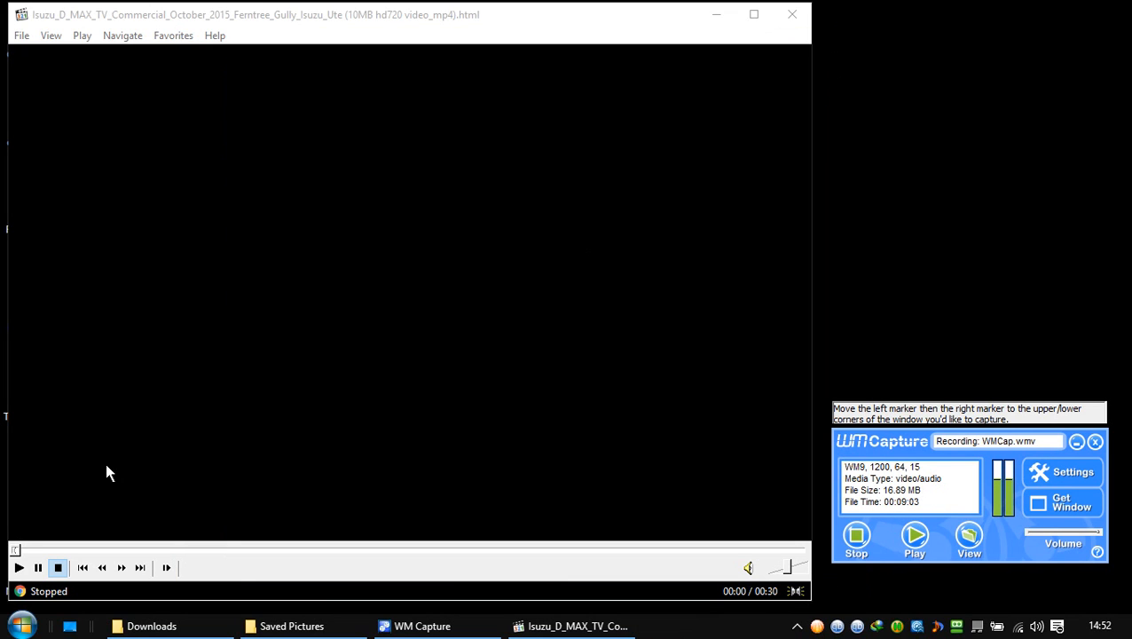
- Play the Isuzu commercial in MPC-HC and pause it at 00:21
click(18, 568)
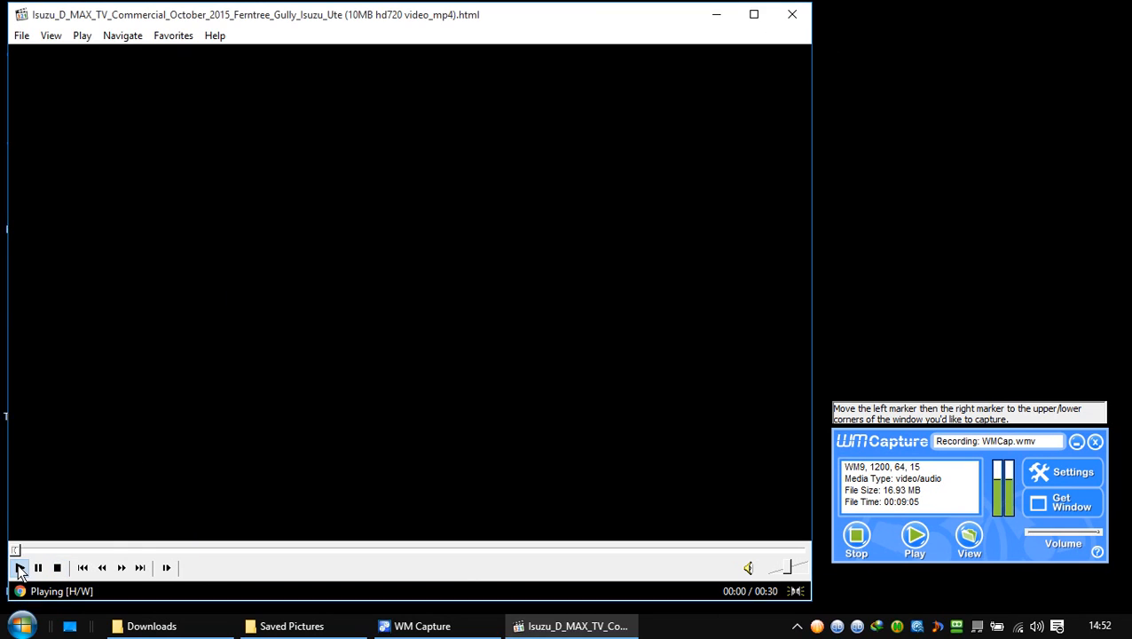
click(20, 568)
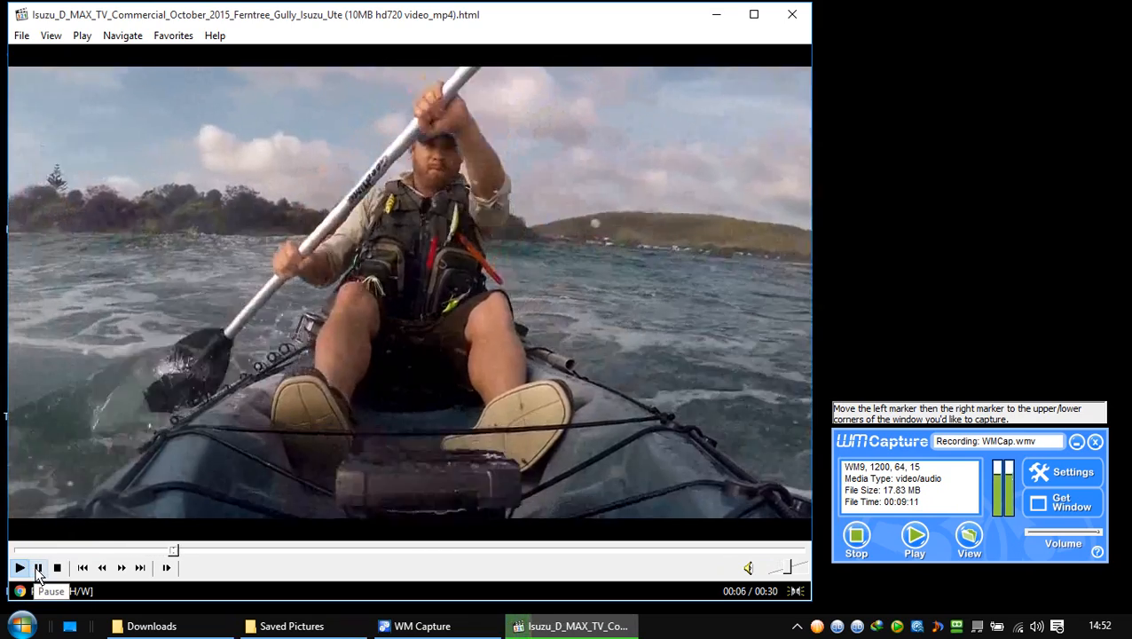
click(19, 567)
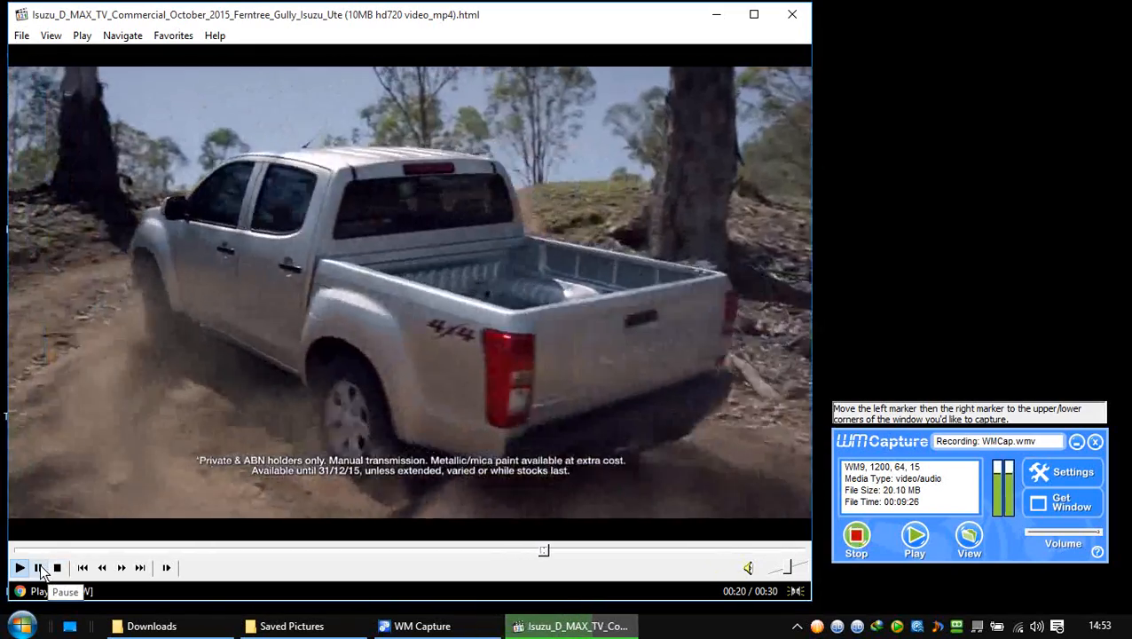
click(39, 567)
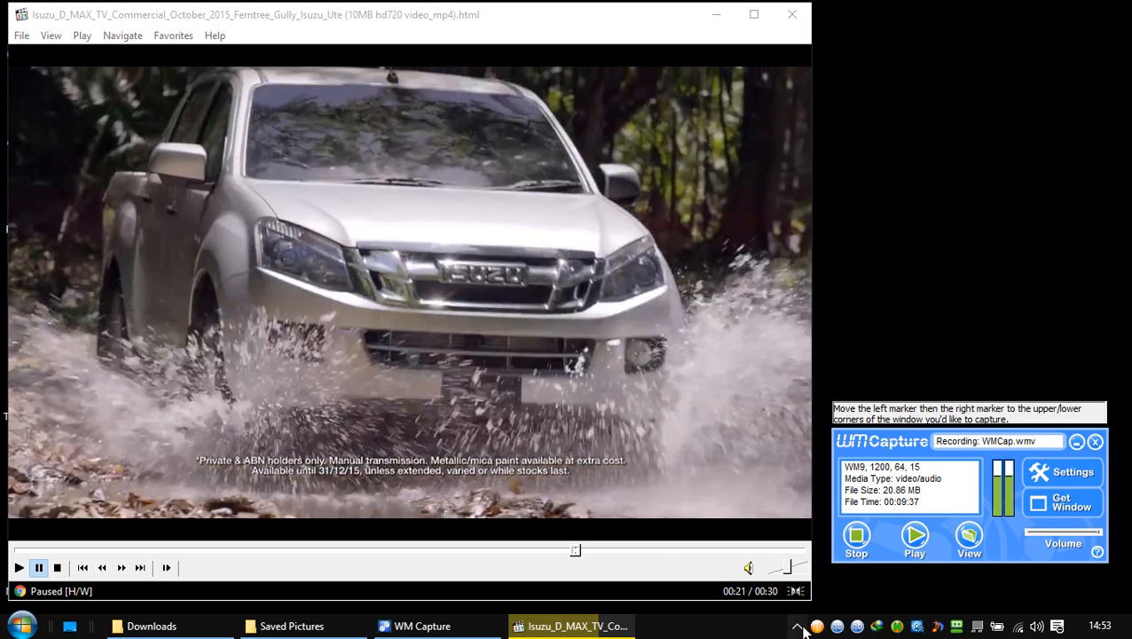
- Confirm in ReClock's properties that the video stream runs at 60.000 fps, then close them
click(797, 625)
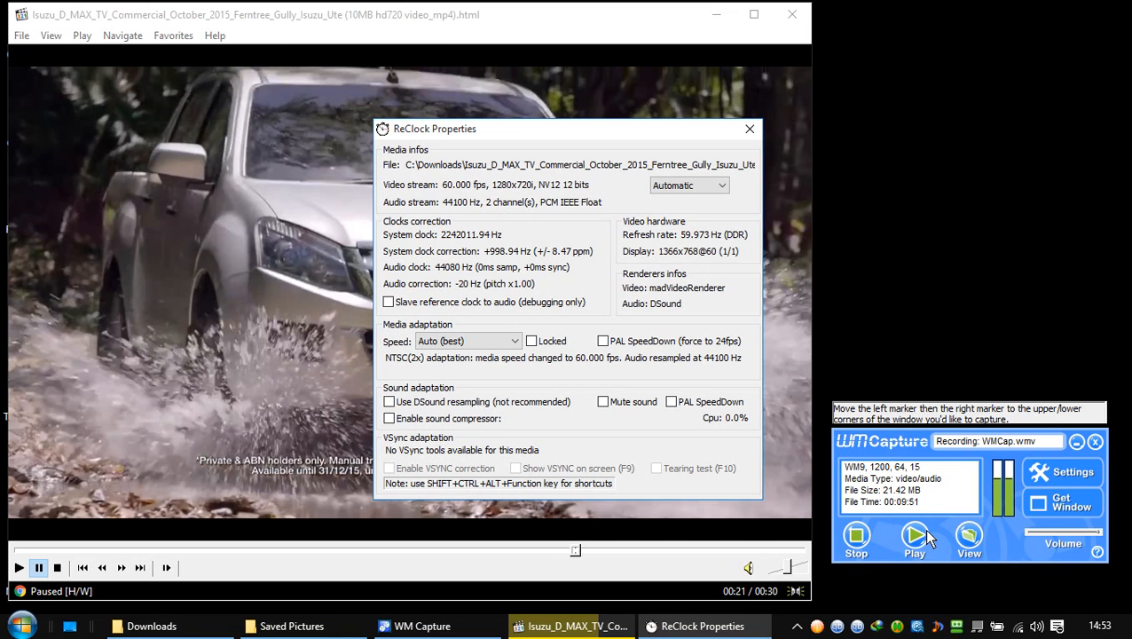
mouse_move(809, 354)
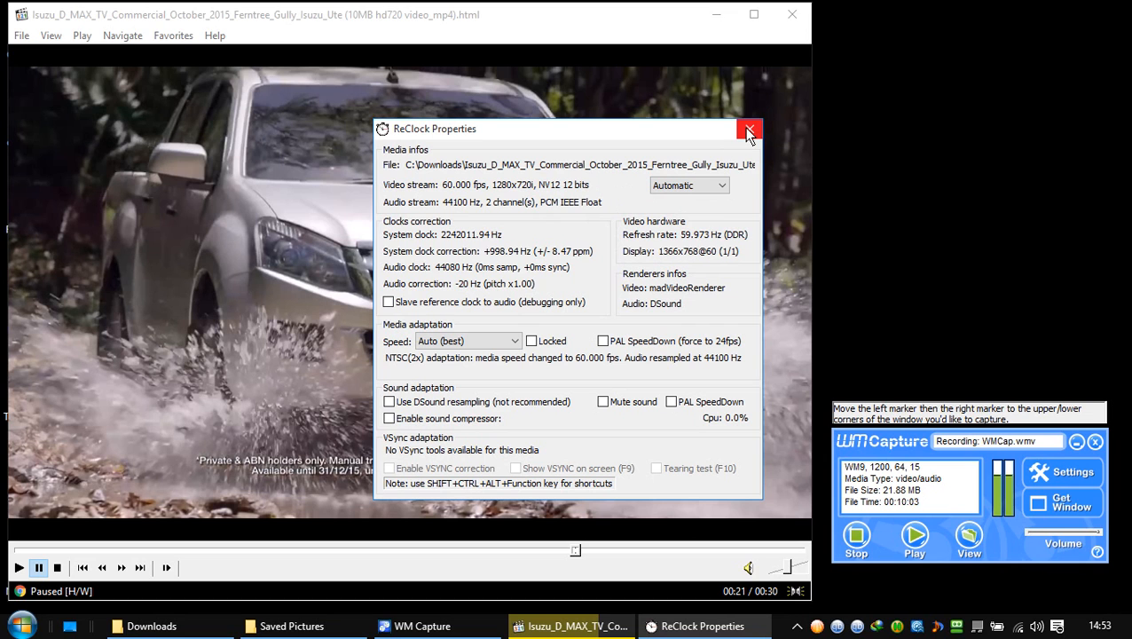
mouse_move(748, 131)
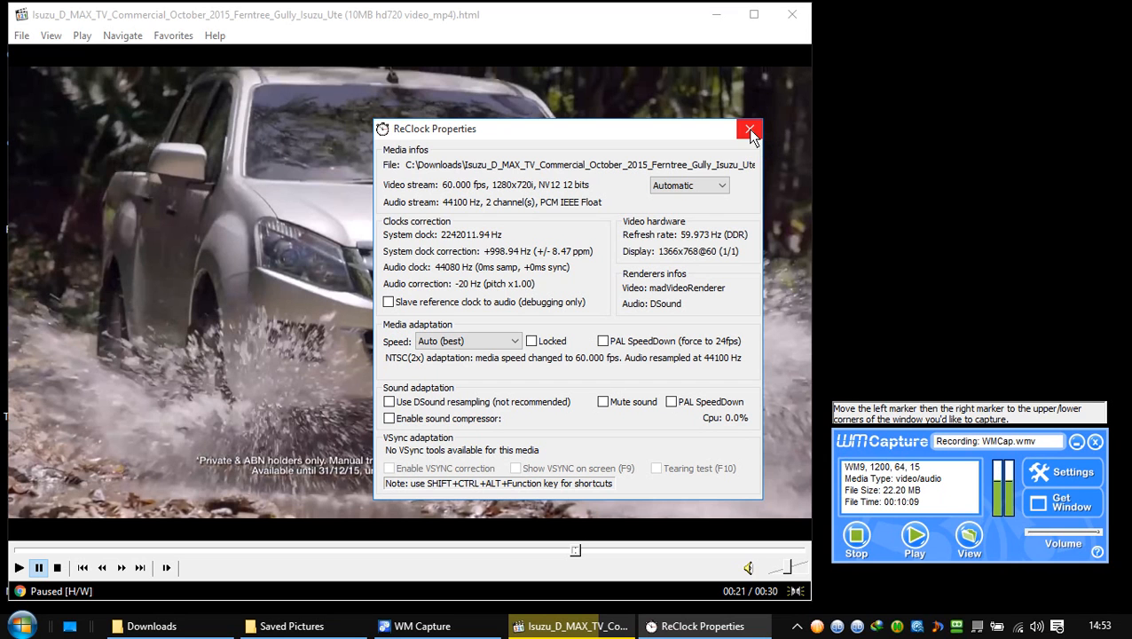
click(750, 130)
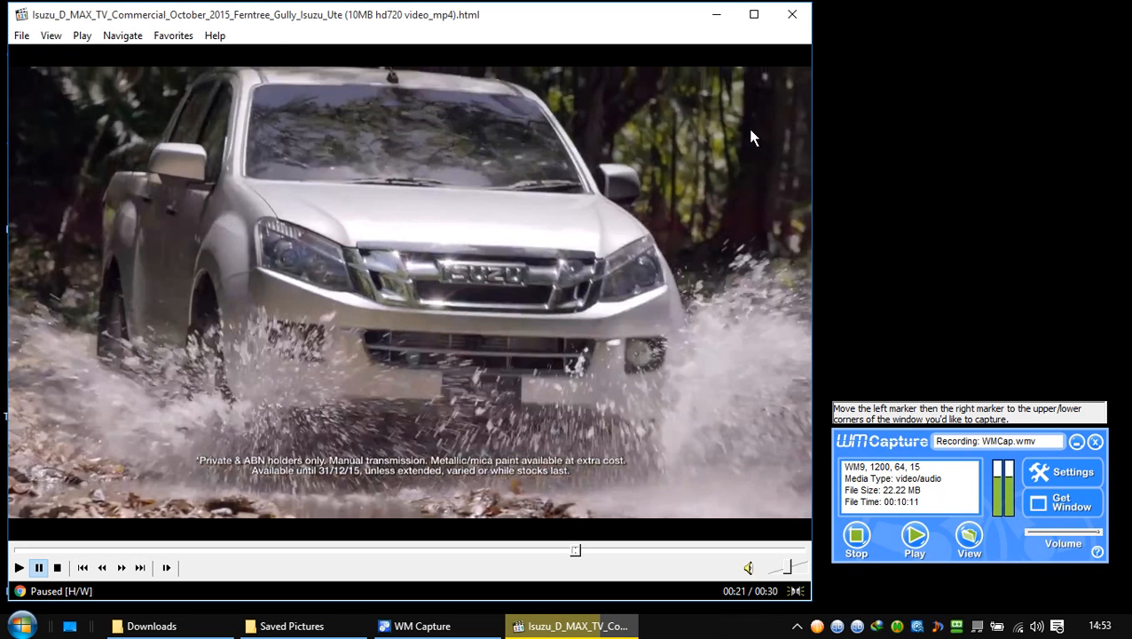
mouse_move(966, 299)
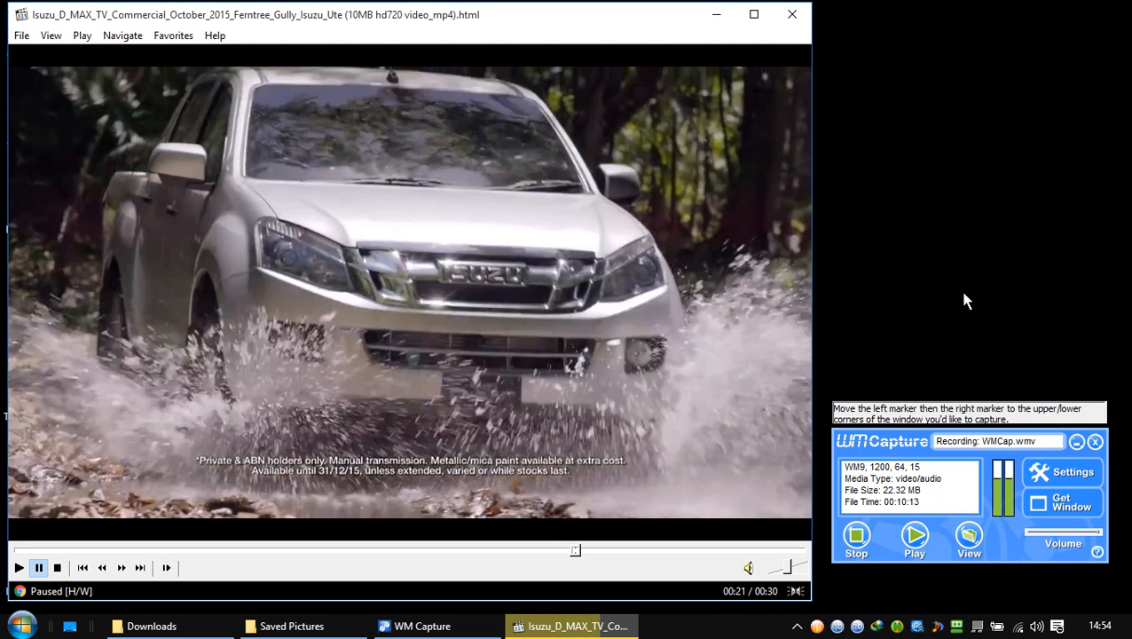